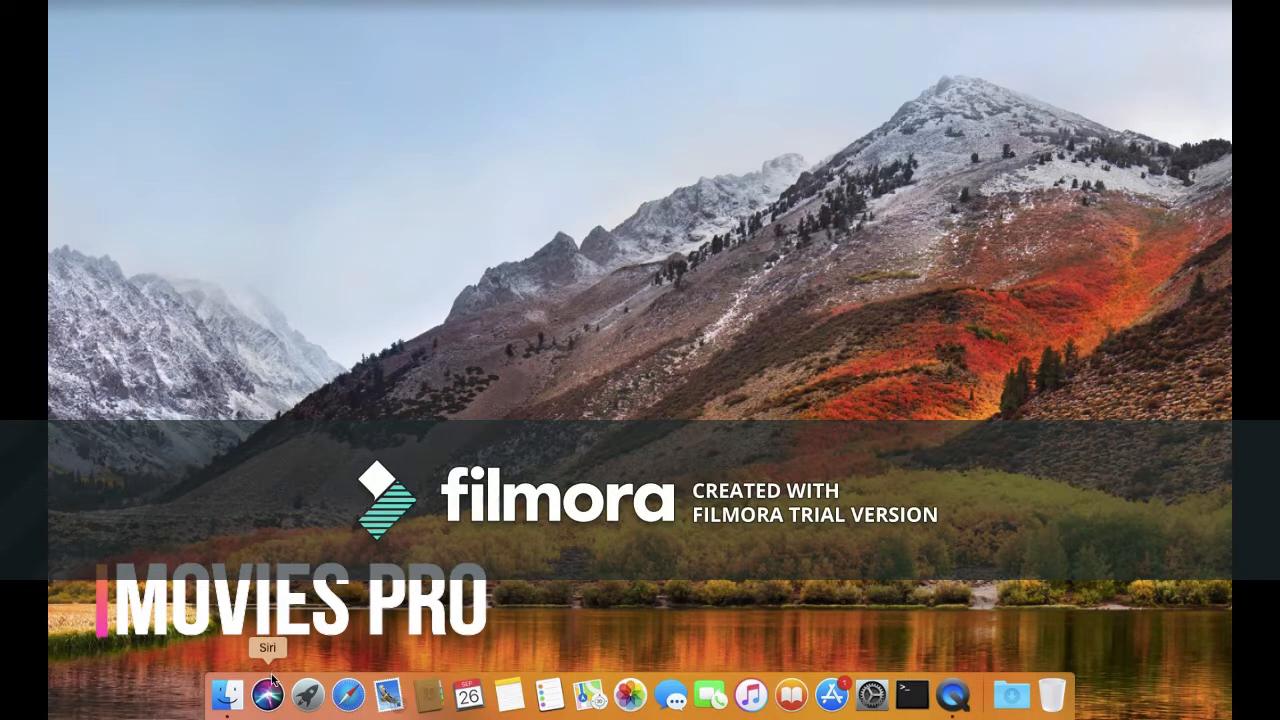
{"action": "mouse_move", "coordinate": [588, 700]}
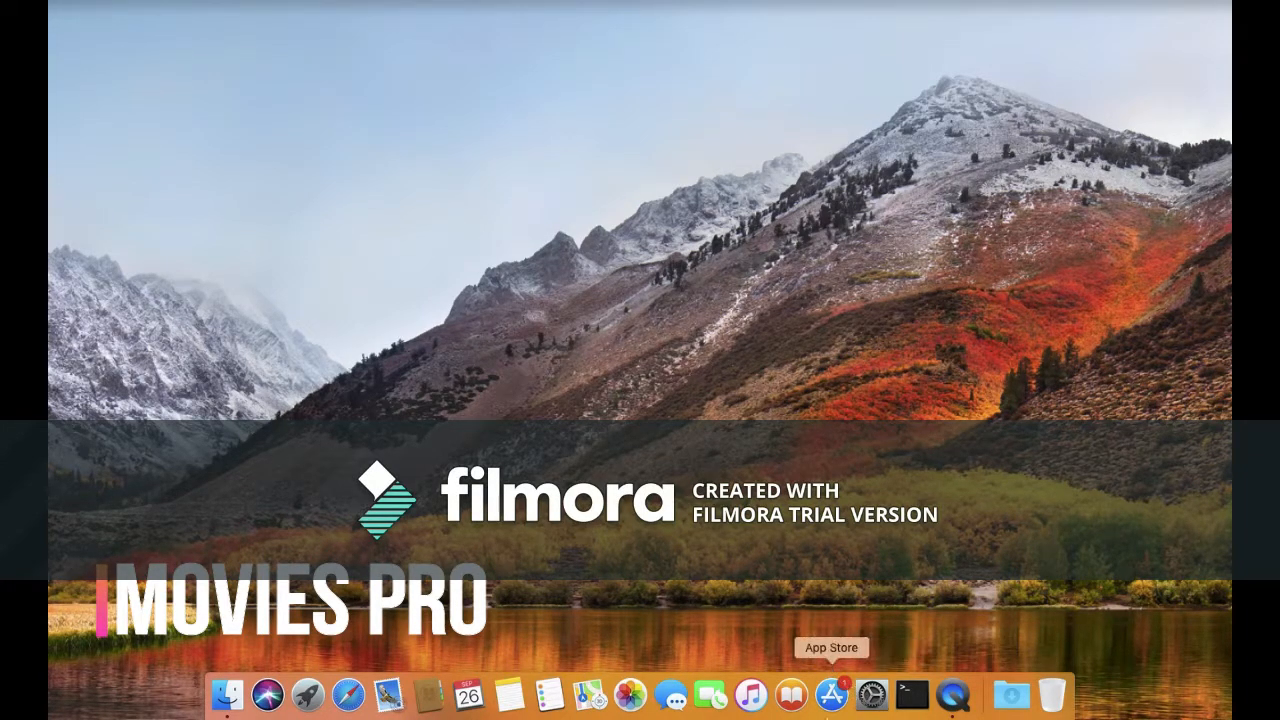
{"action": "mouse_move", "coordinate": [871, 693]}
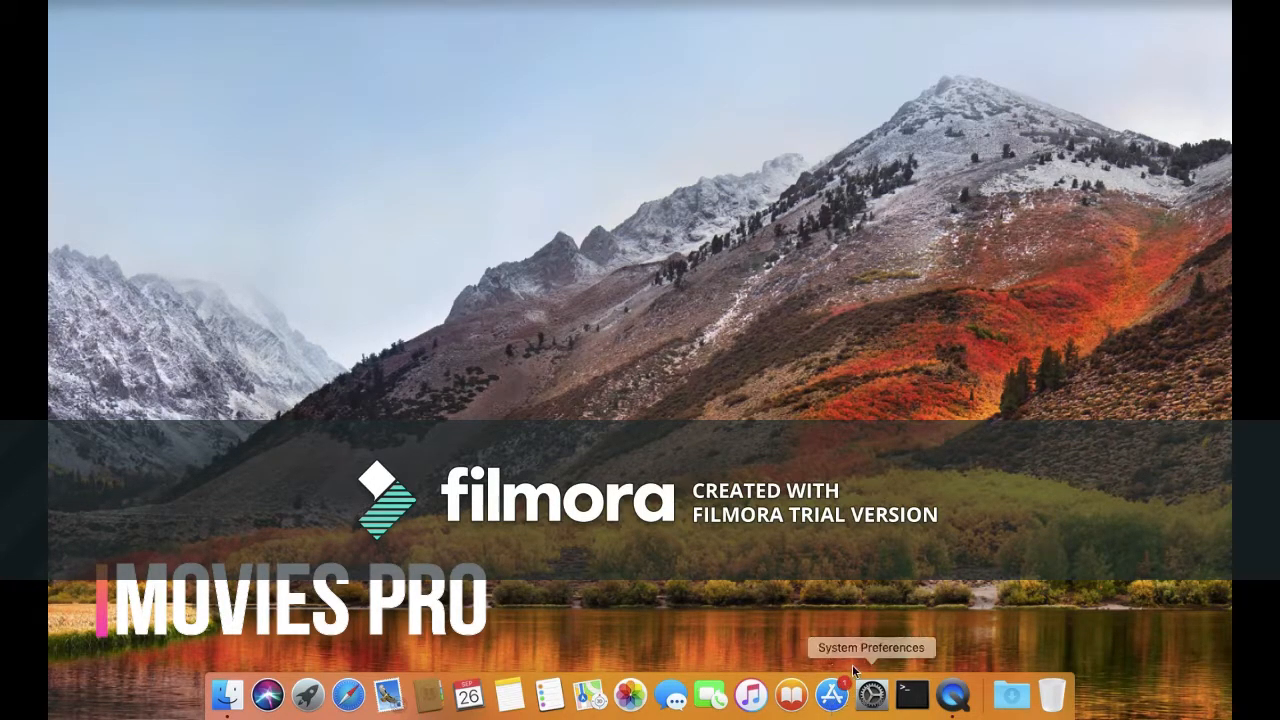
{"action": "mouse_move", "coordinate": [831, 693]}
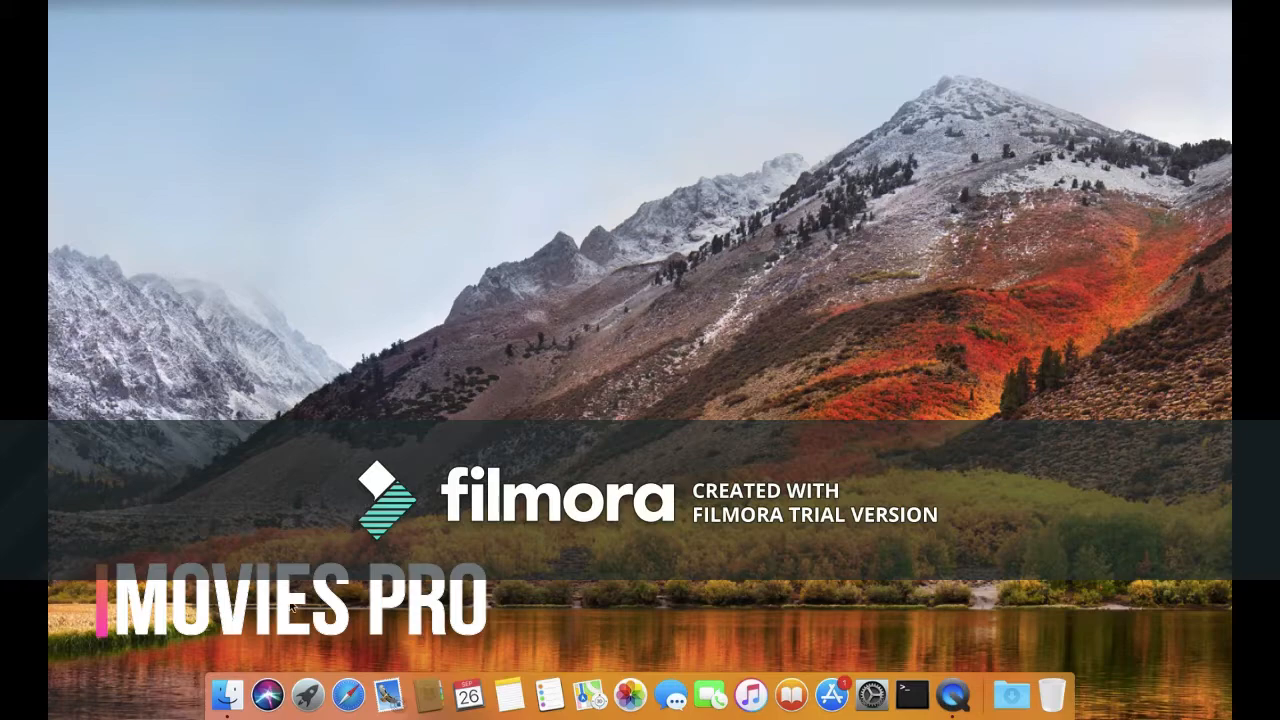
{"action": "mouse_move", "coordinate": [268, 695]}
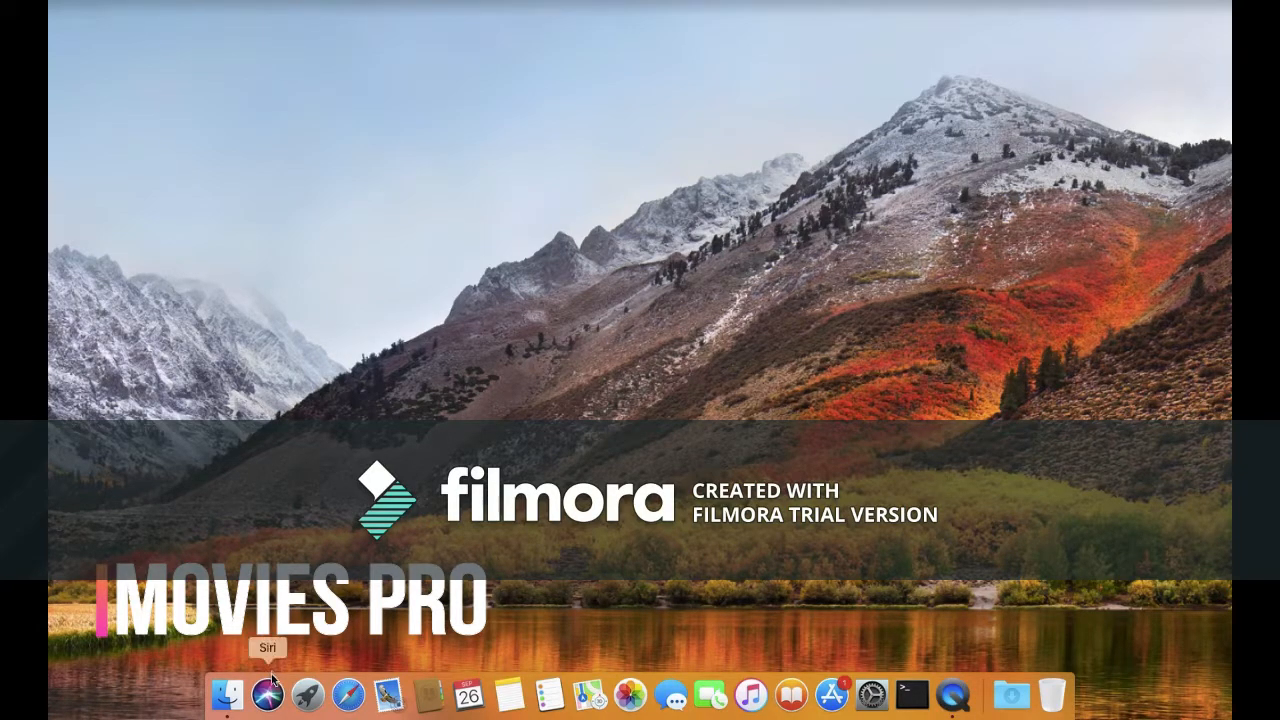
{"action": "mouse_move", "coordinate": [557, 673]}
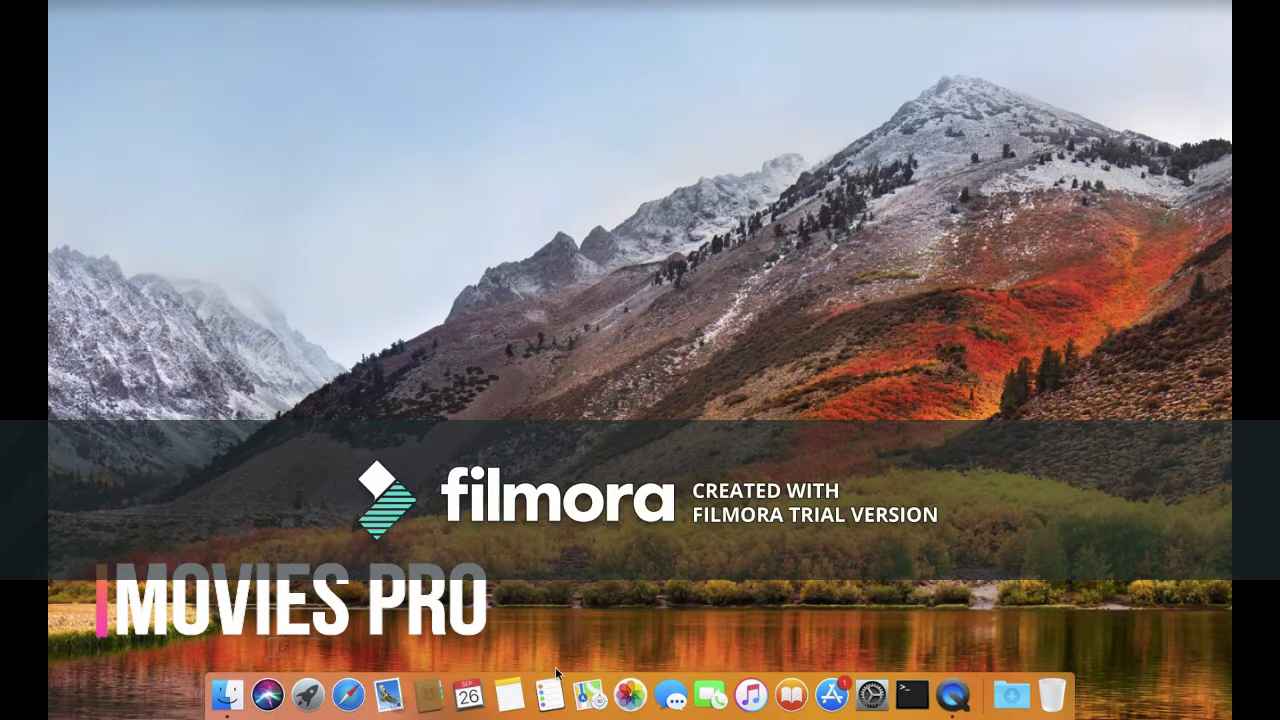
{"action": "mouse_move", "coordinate": [116, 29]}
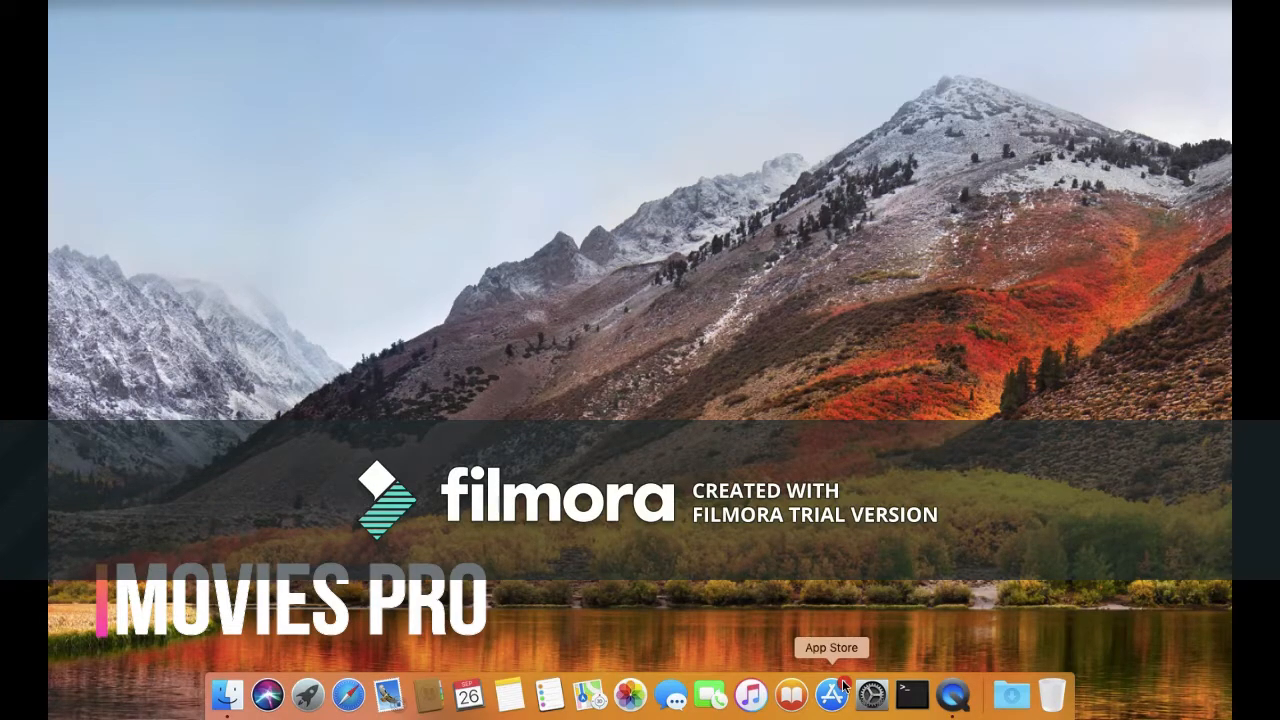
{"action": "mouse_move", "coordinate": [324, 117]}
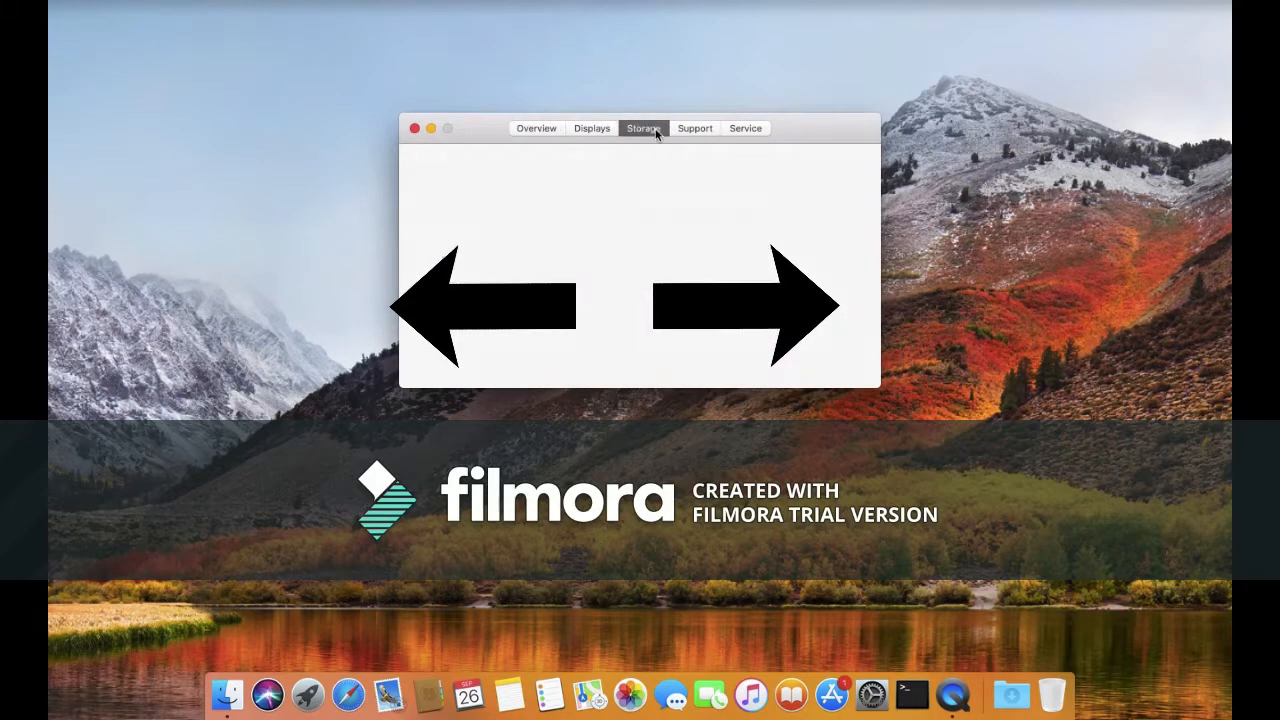
Show the Storage tab's usage bar: 107.25 GB available of 121.12 GB flash storage
{"action": "left_click", "coordinate": [642, 128]}
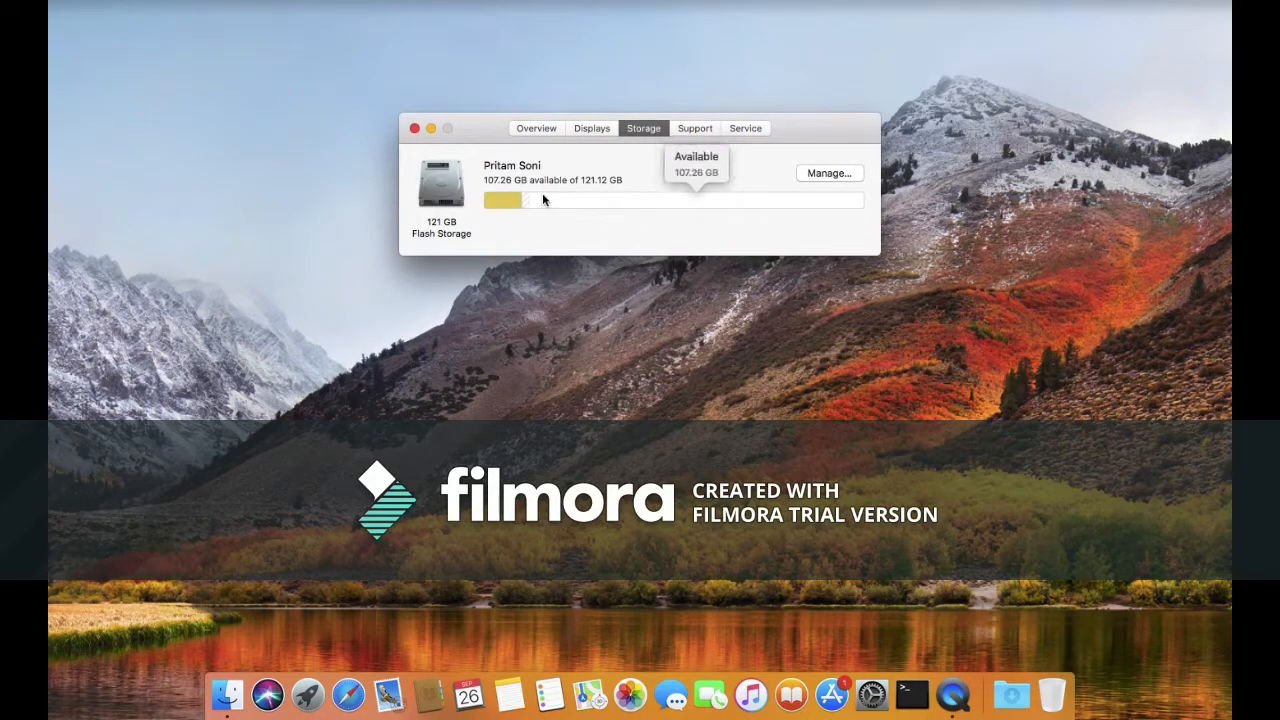
{"action": "mouse_move", "coordinate": [500, 200]}
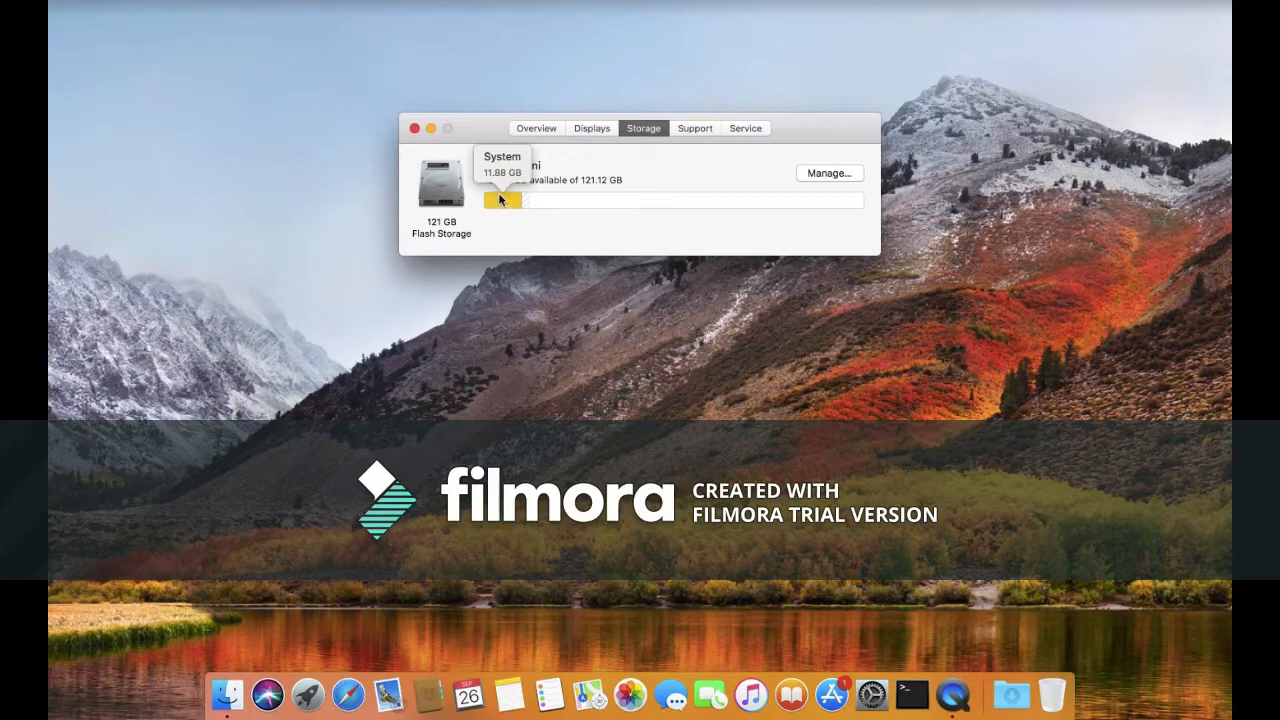
{"action": "mouse_move", "coordinate": [505, 205]}
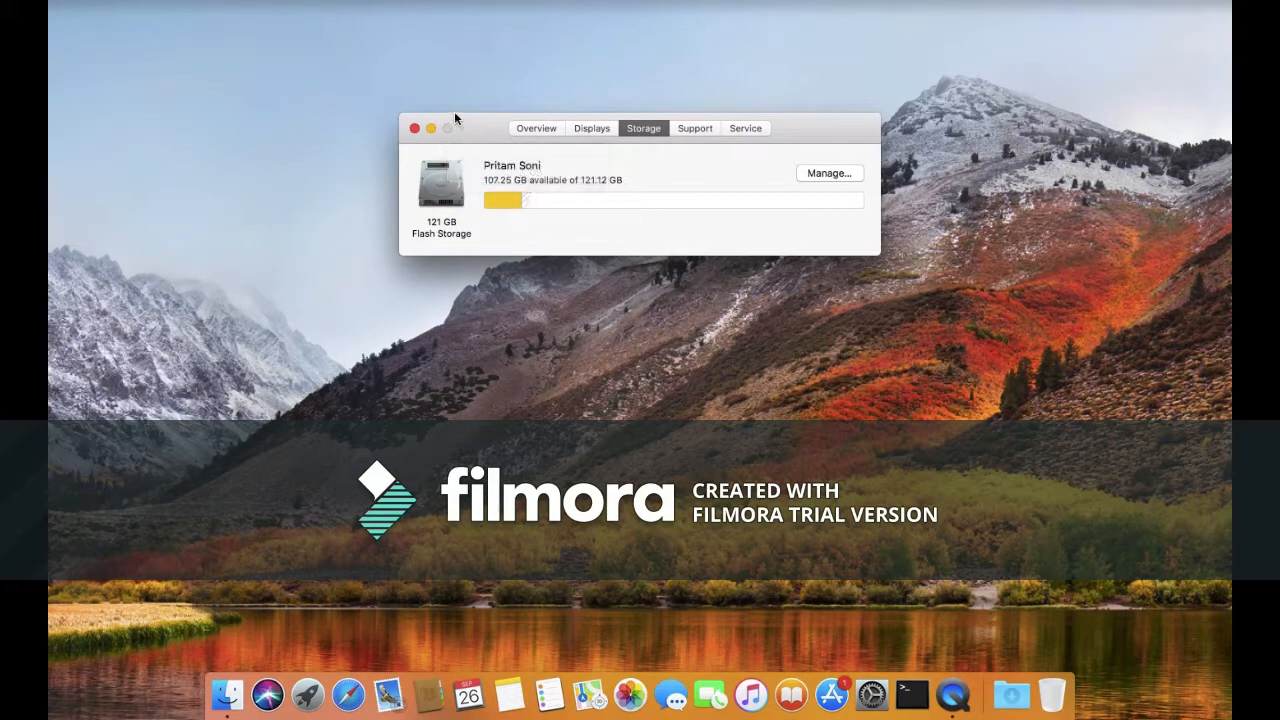
{"action": "mouse_move", "coordinate": [460, 175]}
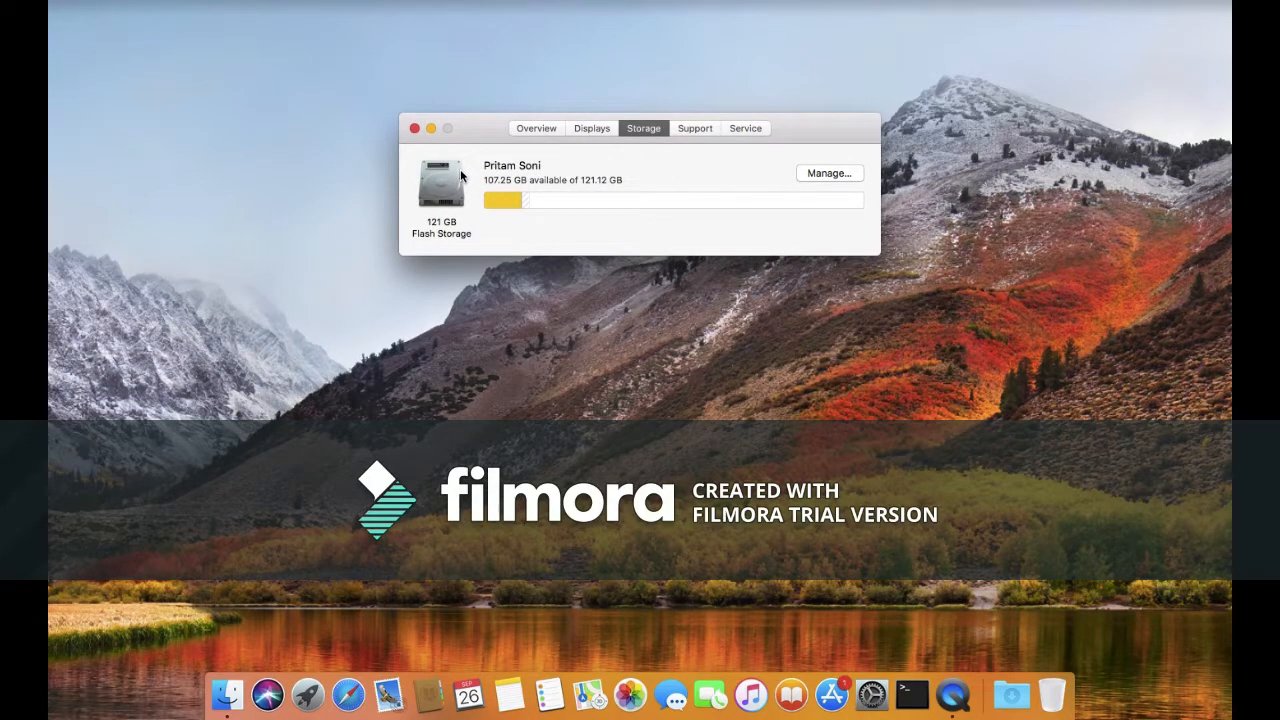
{"action": "mouse_move", "coordinate": [502, 202]}
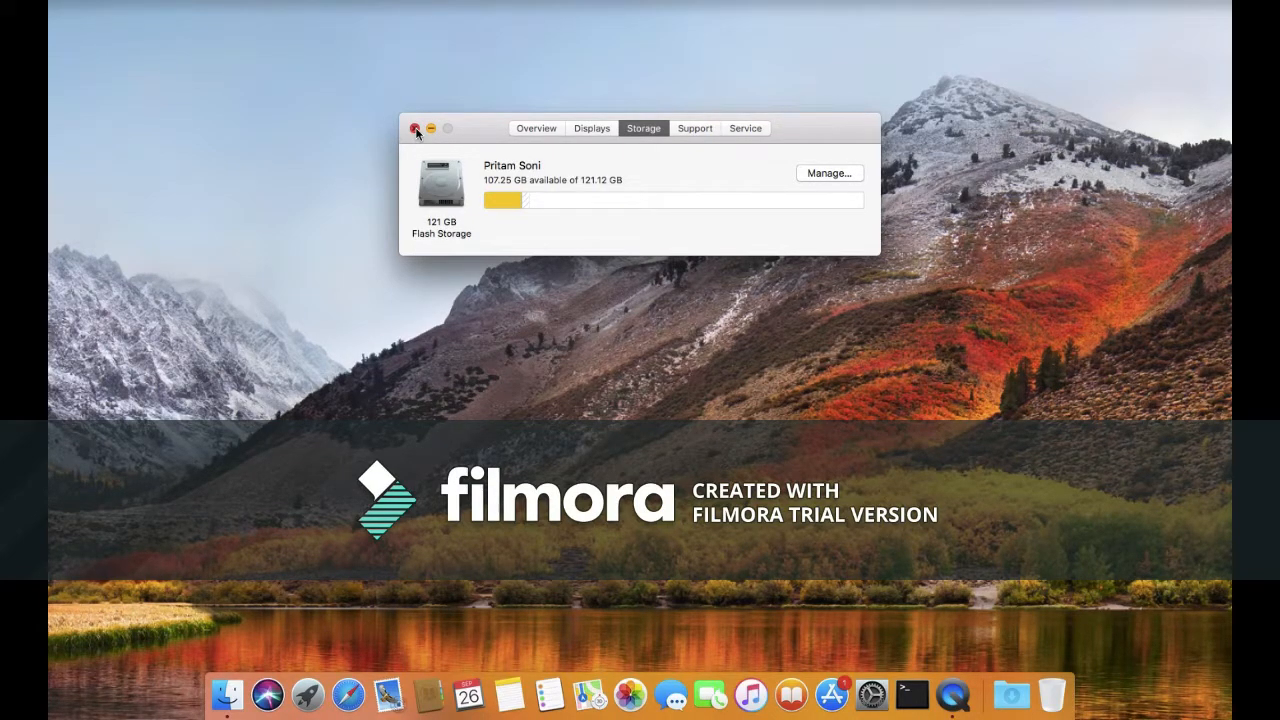
{"action": "left_click", "coordinate": [536, 128]}
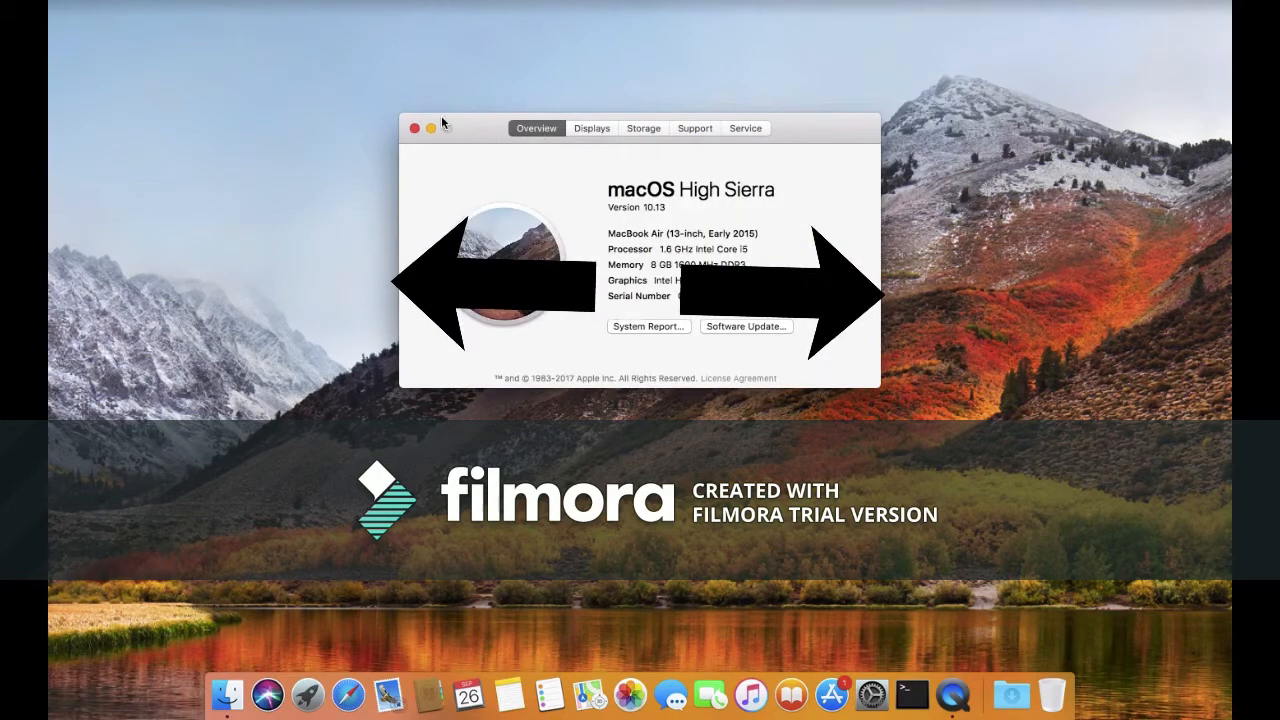
{"action": "left_click", "coordinate": [643, 128]}
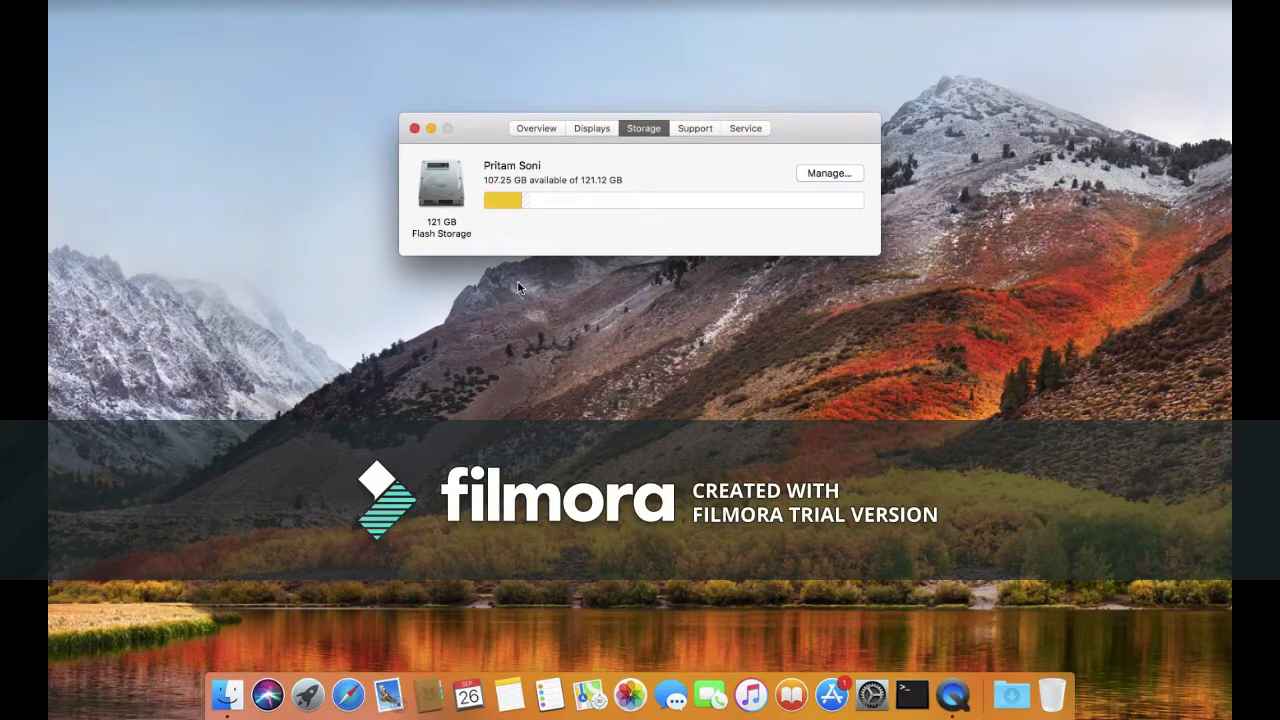
Review App Store Updates, find the single iTunes 12.7 update, then close App Store
{"action": "left_click", "coordinate": [831, 694]}
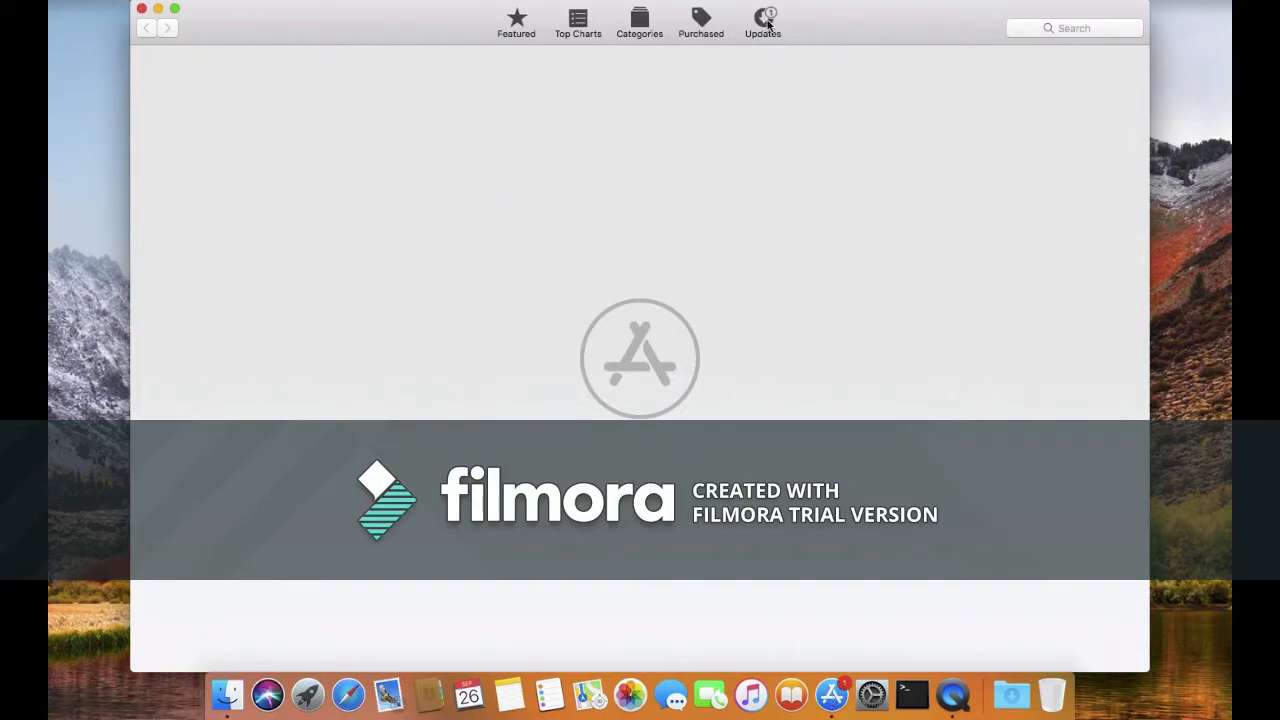
{"action": "left_click", "coordinate": [762, 20]}
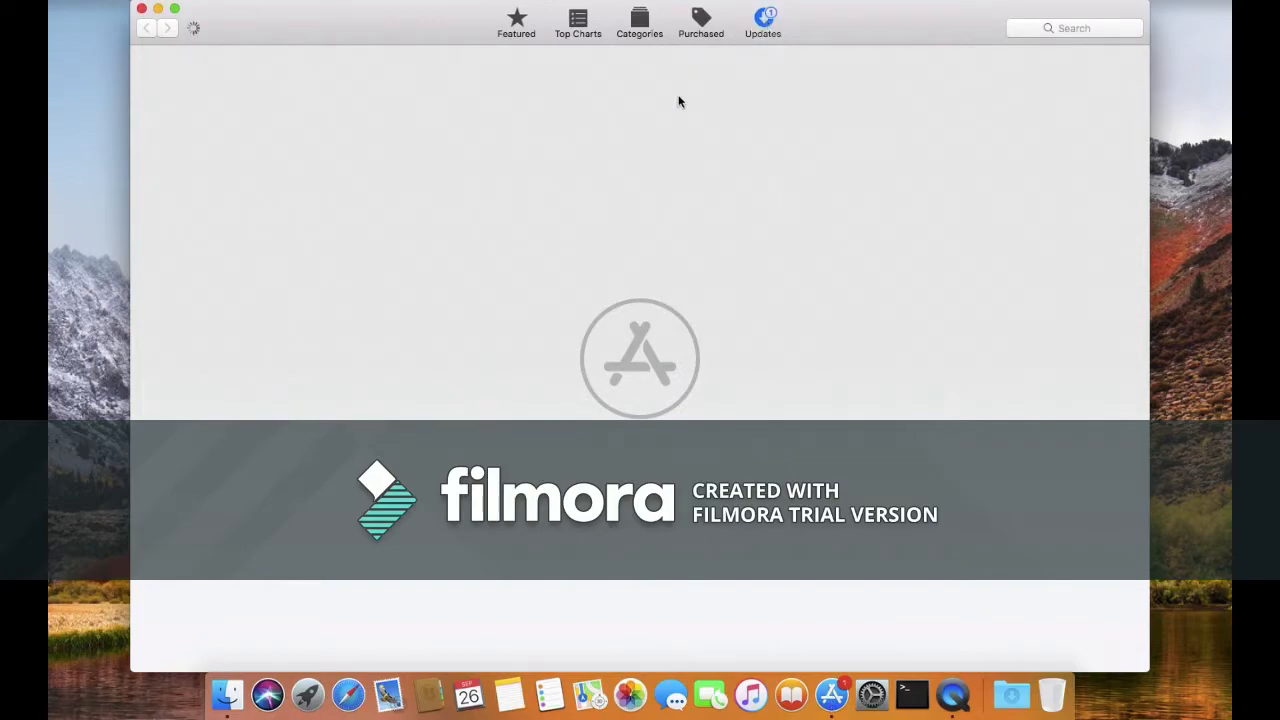
{"action": "mouse_move", "coordinate": [464, 554]}
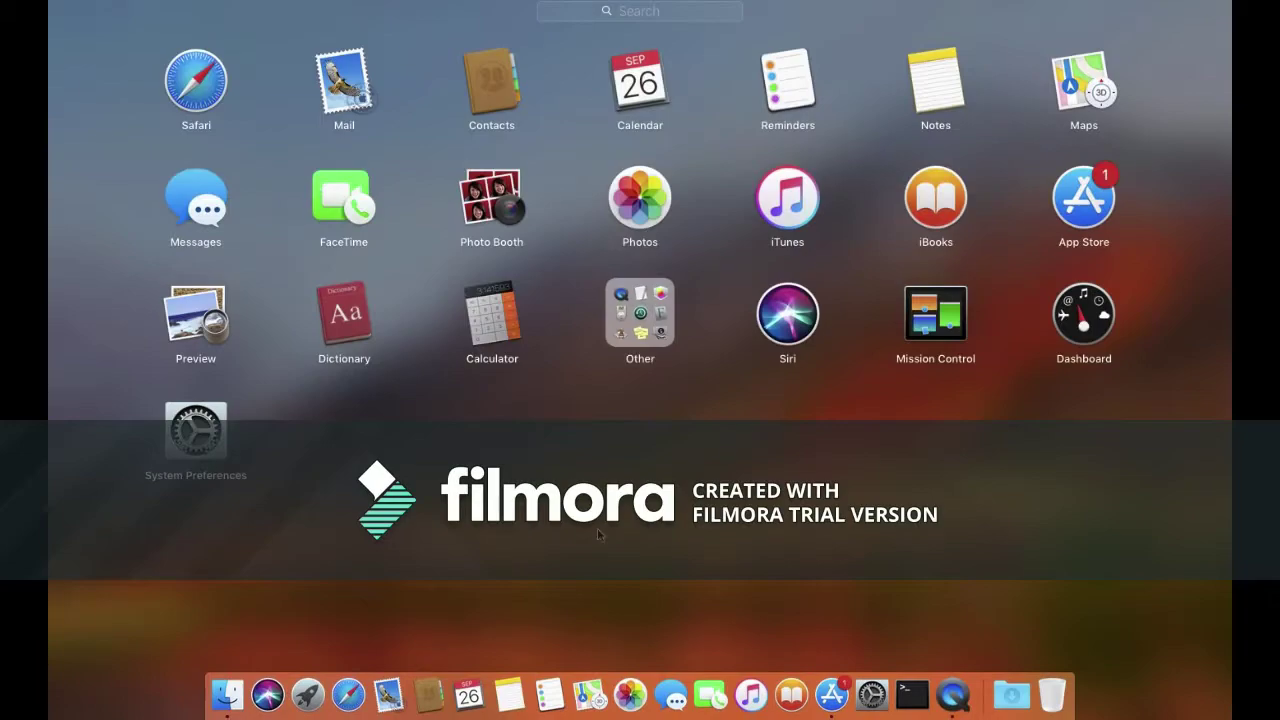
{"action": "left_click", "coordinate": [831, 694]}
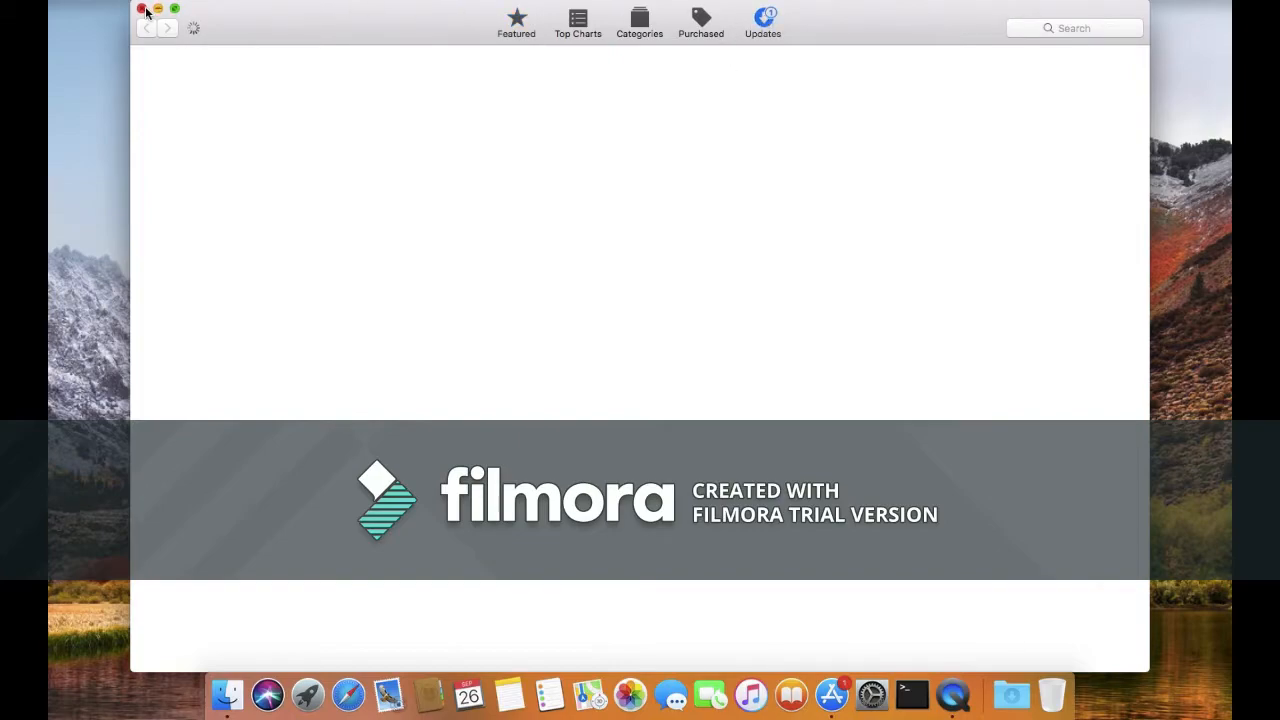
{"action": "left_click", "coordinate": [762, 22]}
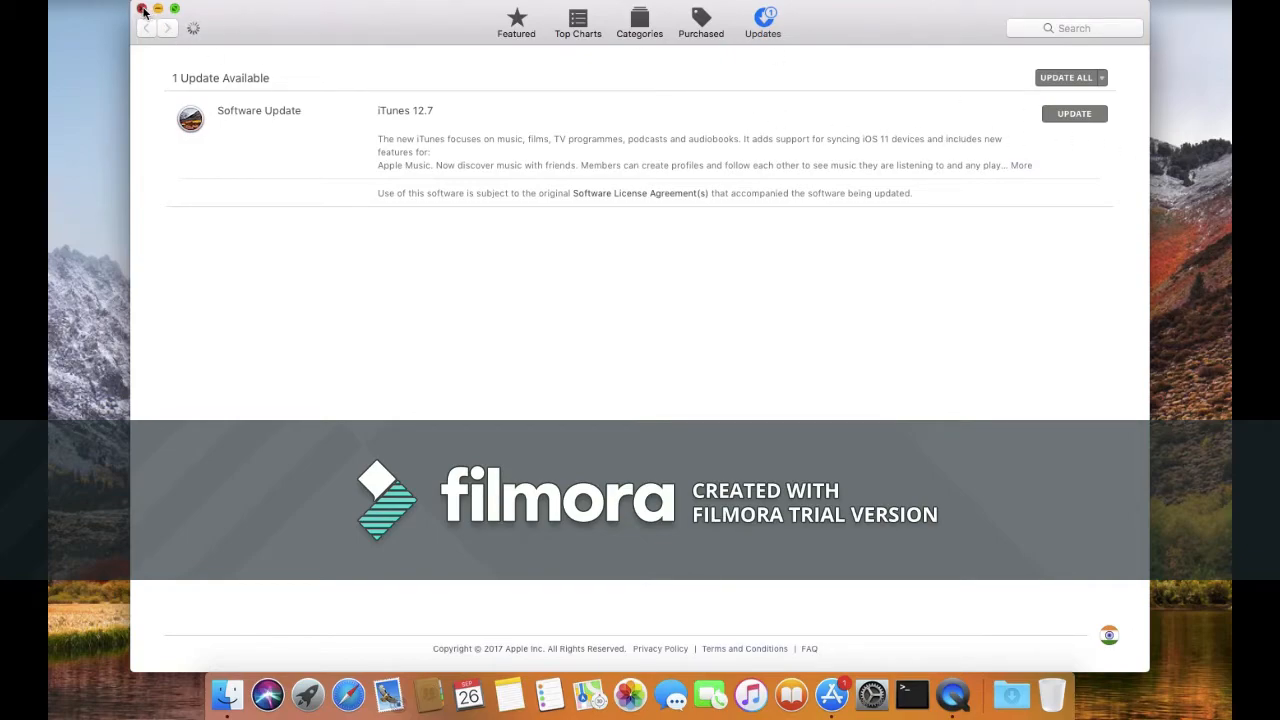
{"action": "left_click", "coordinate": [142, 9]}
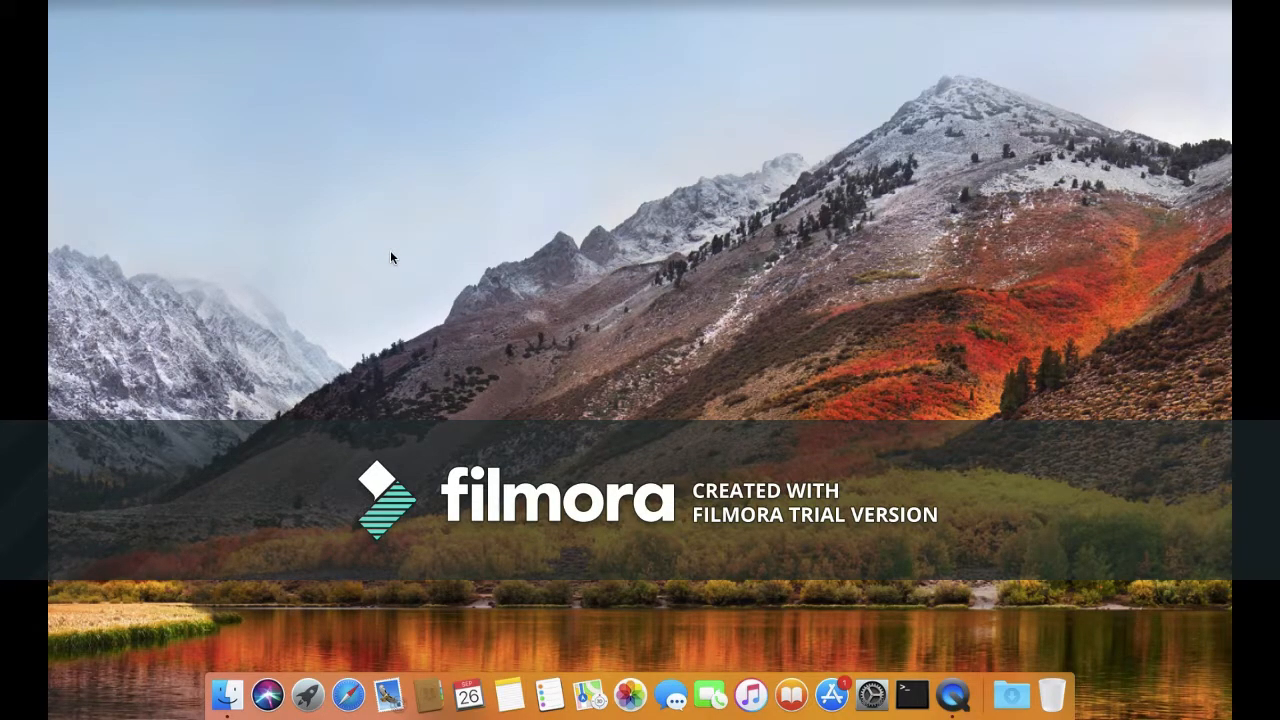
{"action": "mouse_move", "coordinate": [630, 694]}
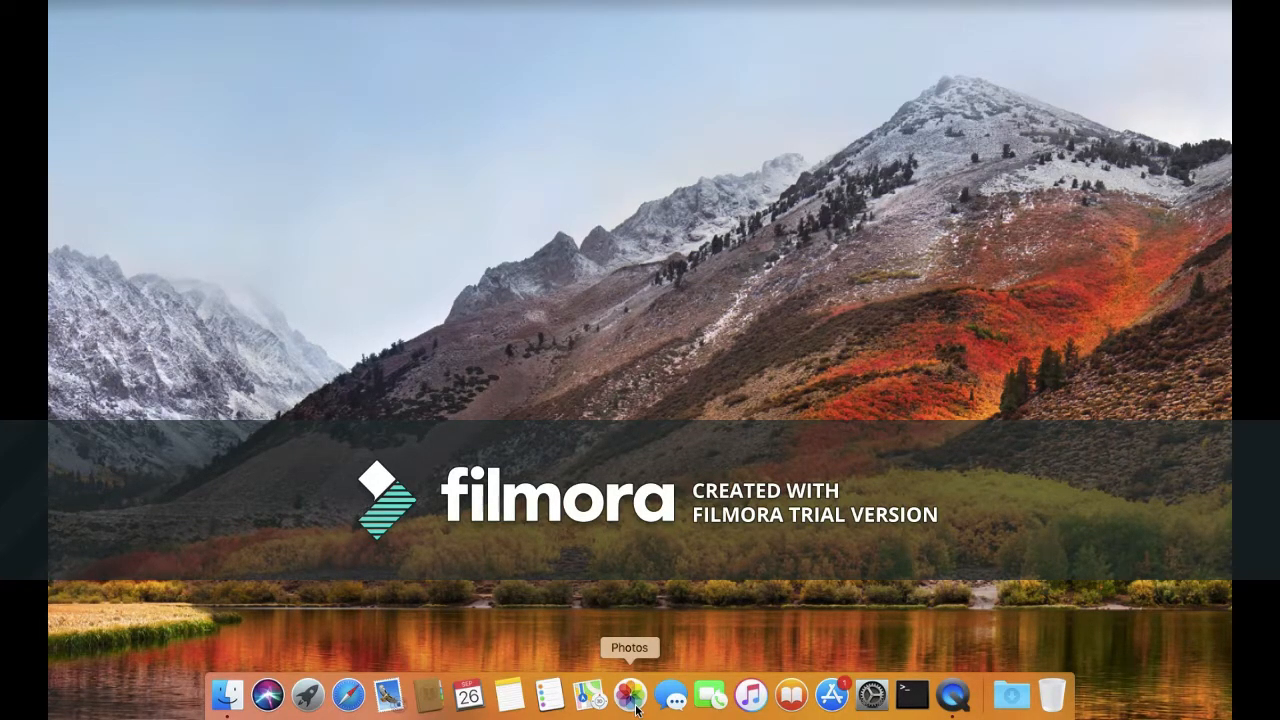
Launch Photos, dismiss the What's New screen, and enable iCloud Photo Library
{"action": "left_click", "coordinate": [630, 694]}
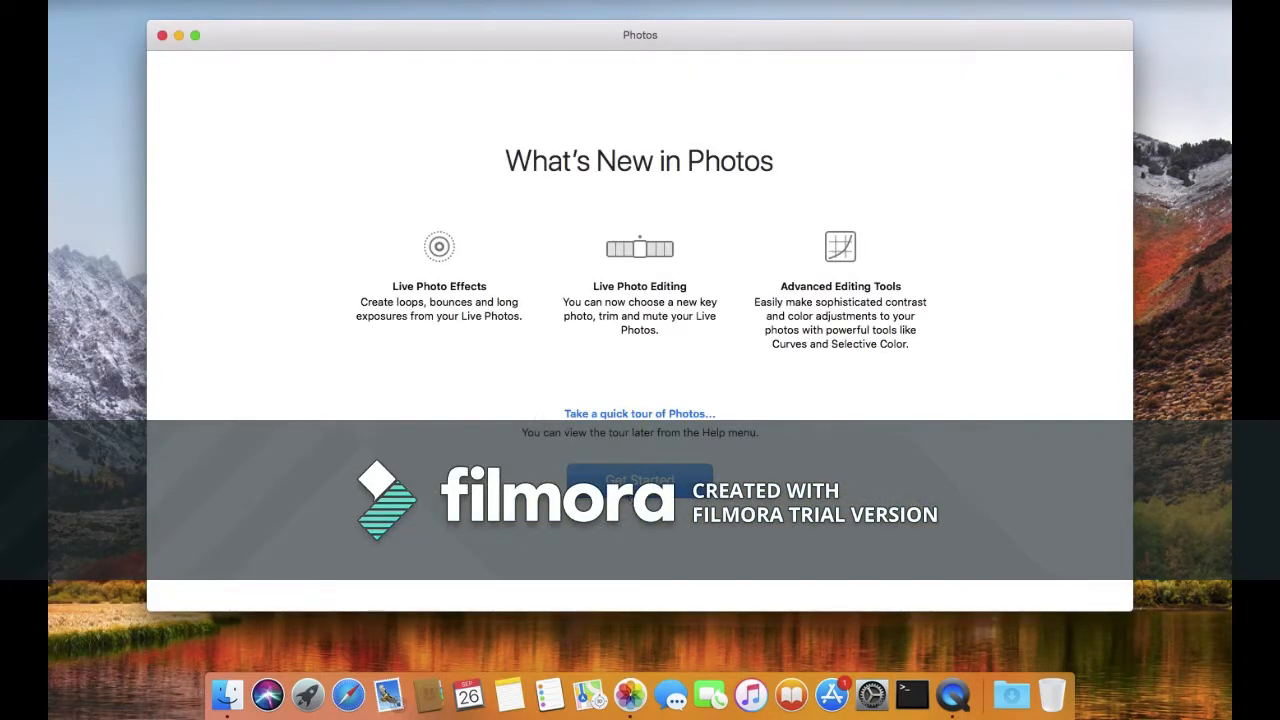
{"action": "left_click", "coordinate": [639, 477]}
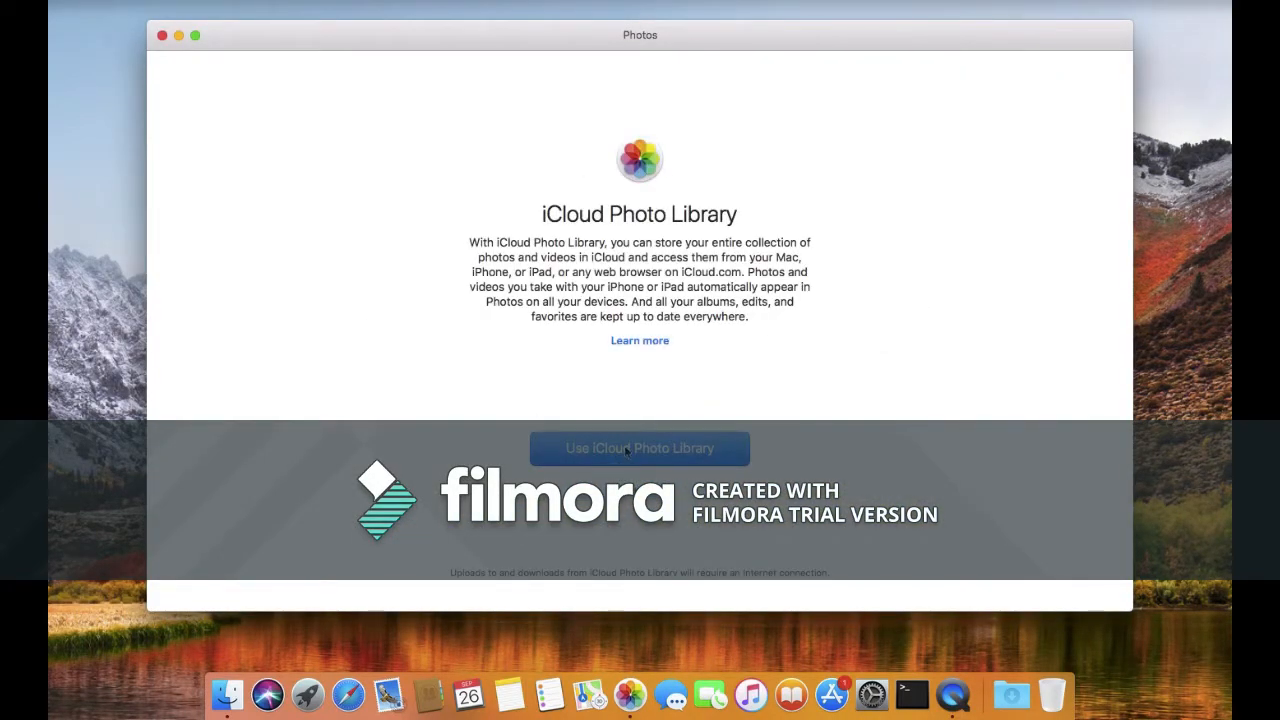
{"action": "mouse_move", "coordinate": [635, 462]}
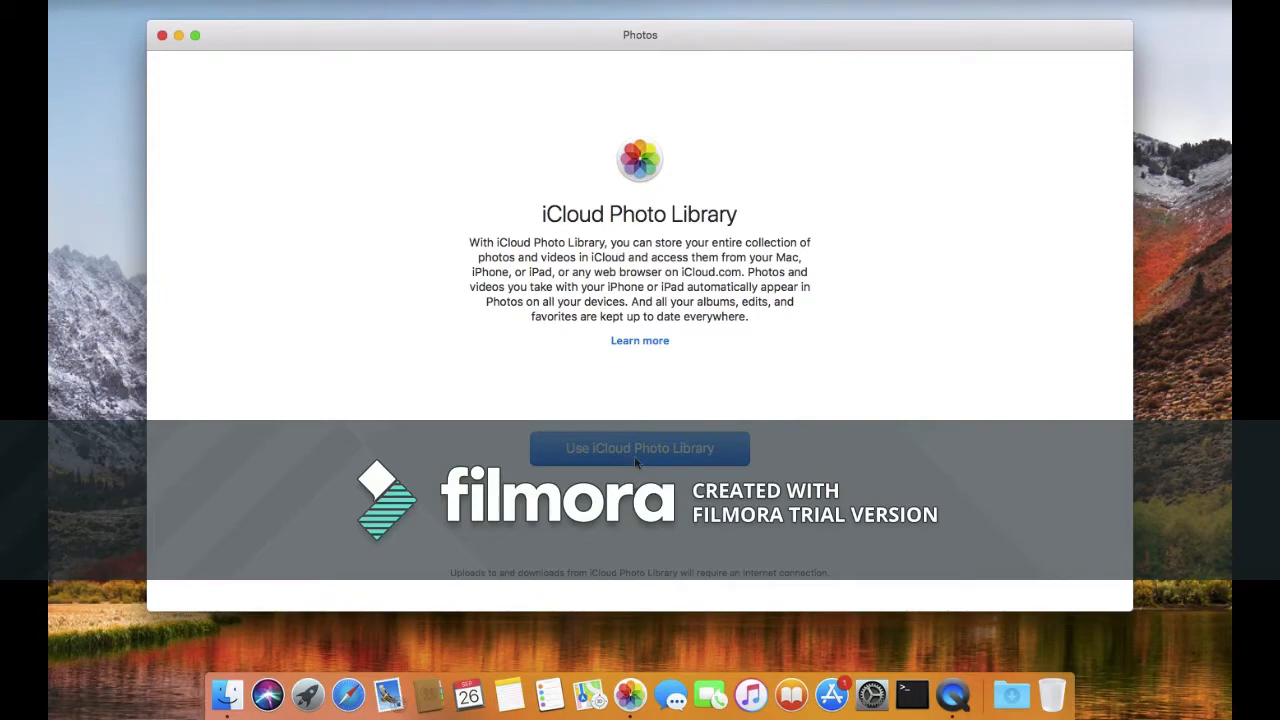
{"action": "left_click", "coordinate": [639, 448]}
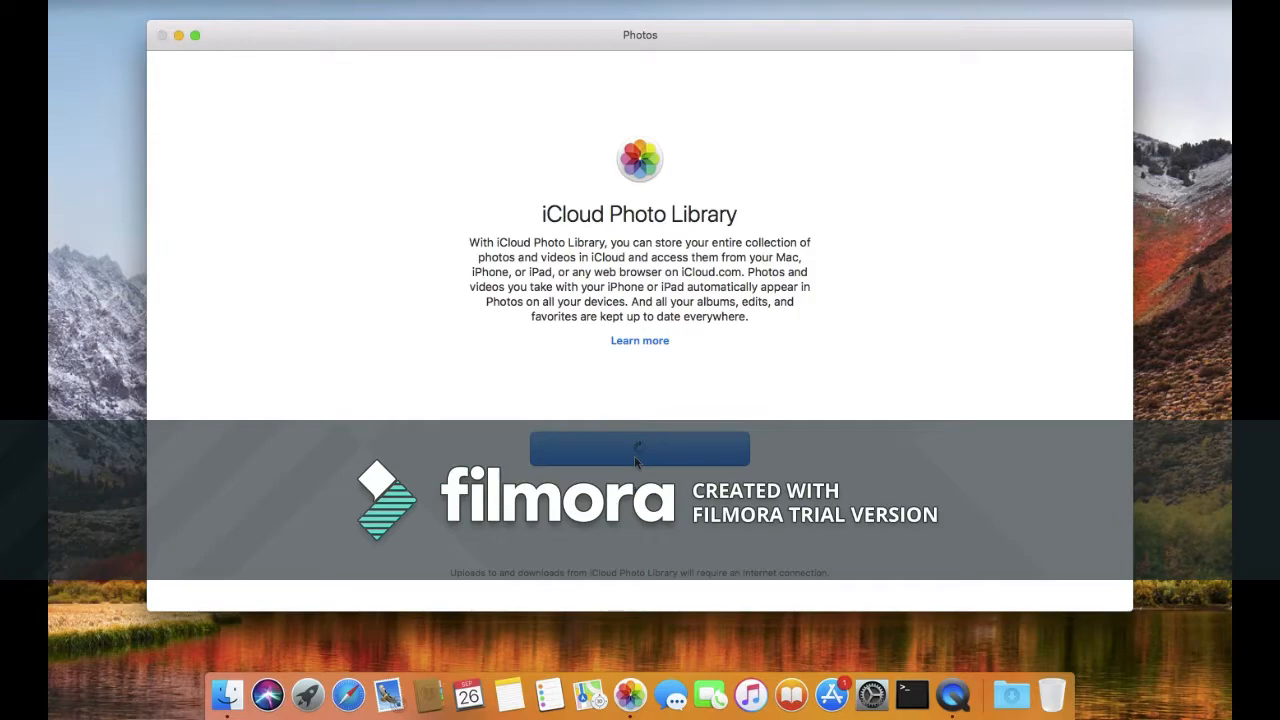
{"action": "left_click", "coordinate": [639, 448]}
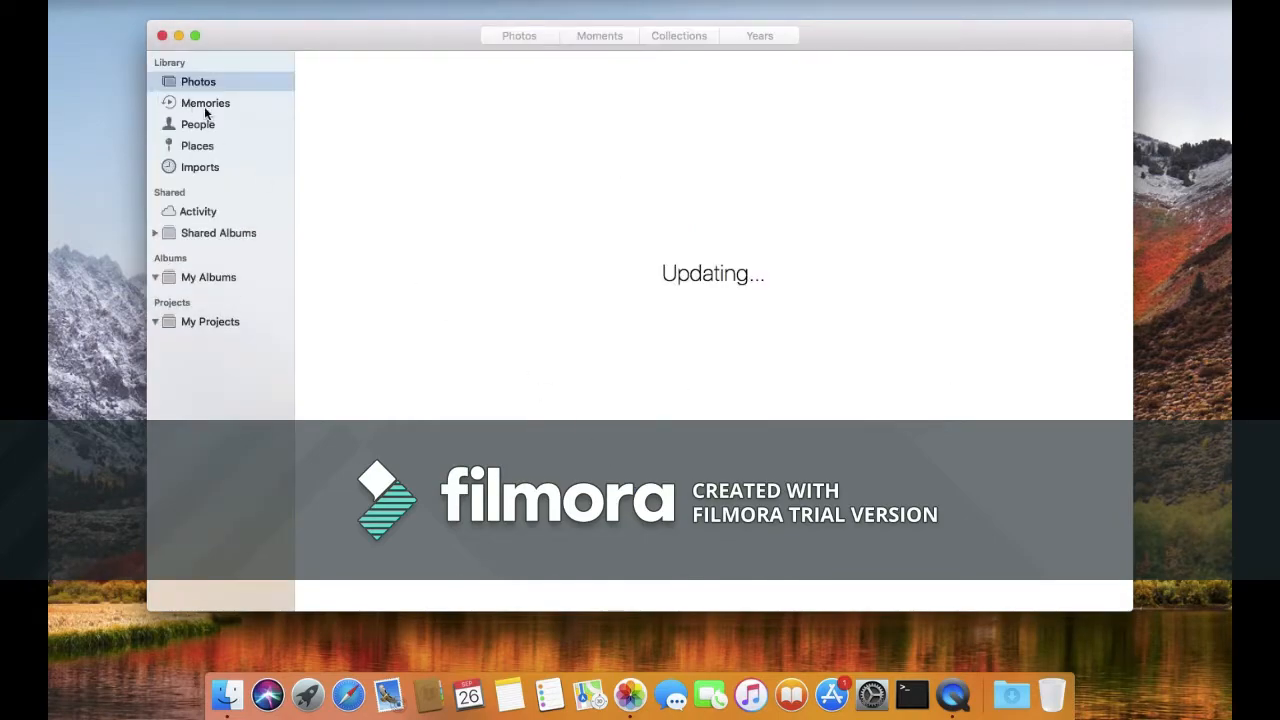
{"action": "left_click", "coordinate": [198, 123]}
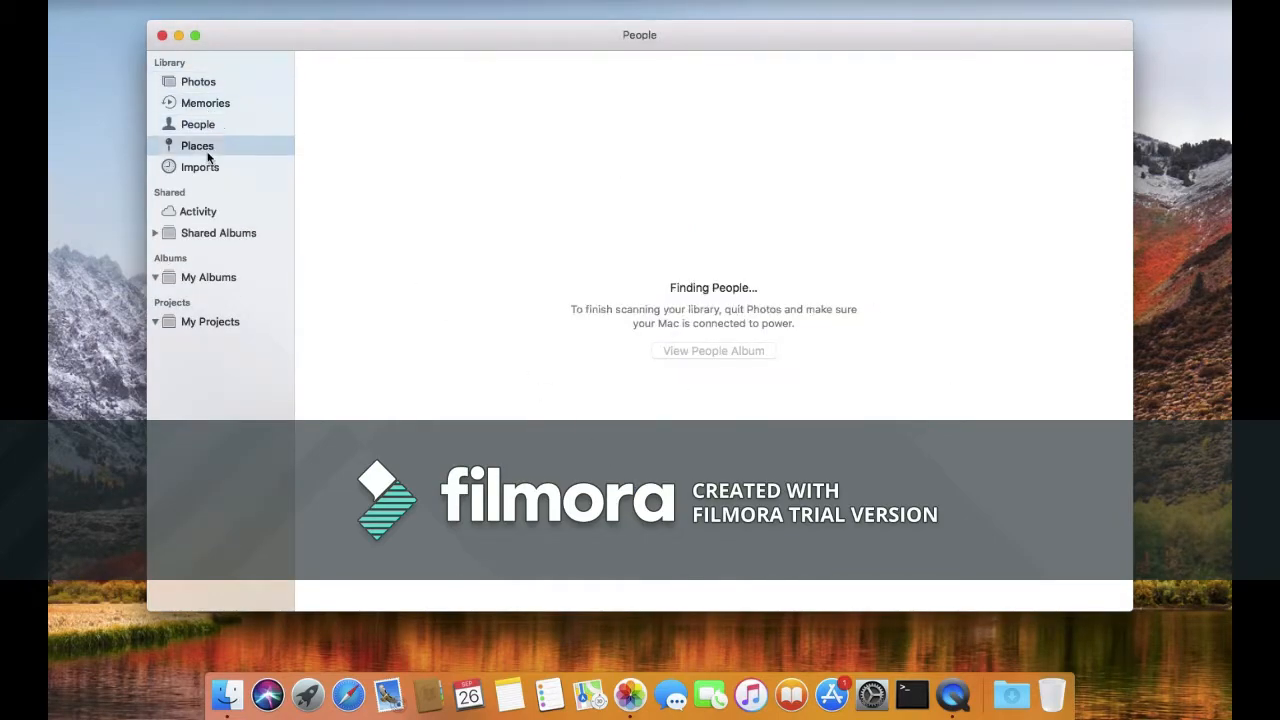
{"action": "left_click", "coordinate": [197, 145]}
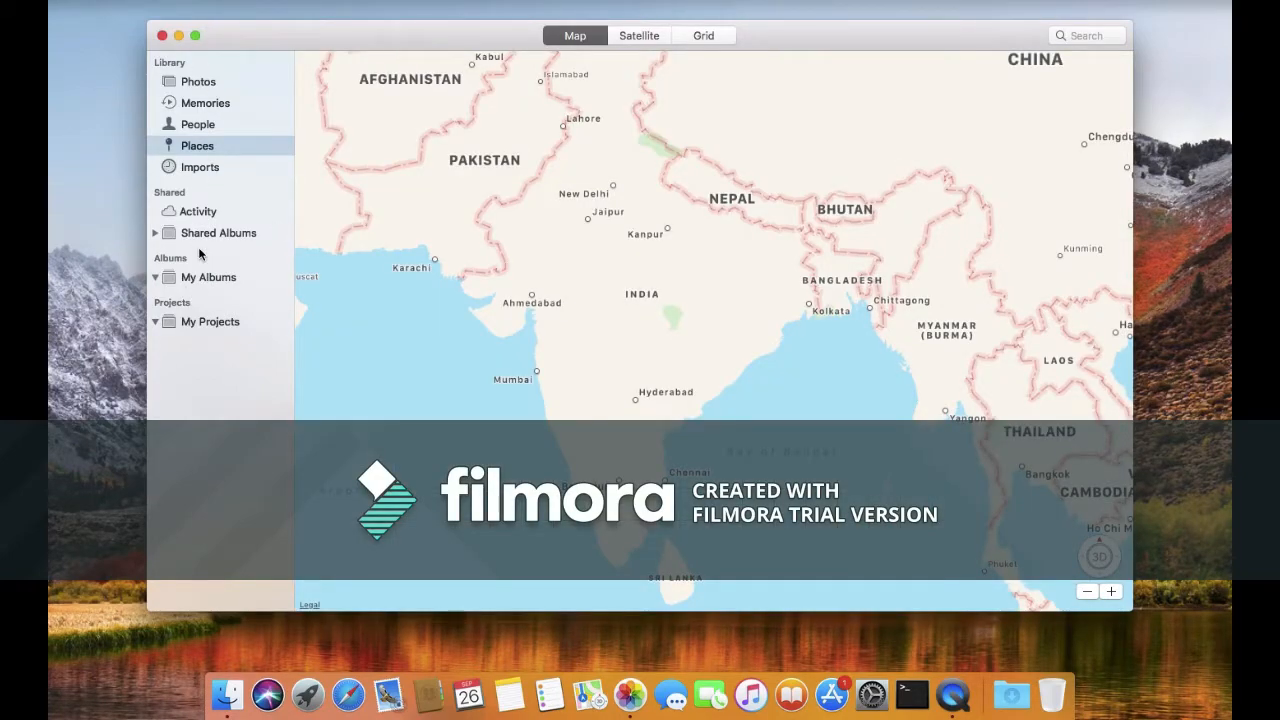
{"action": "left_click", "coordinate": [199, 166]}
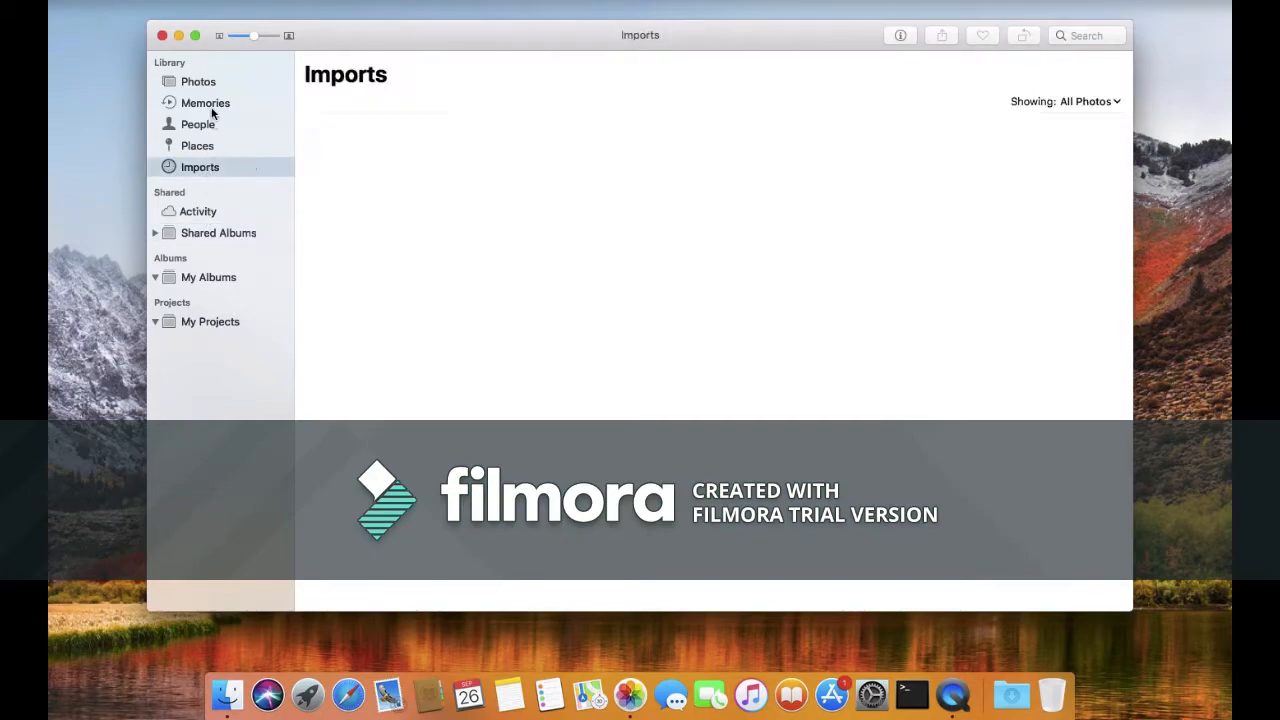
{"action": "left_click", "coordinate": [197, 81]}
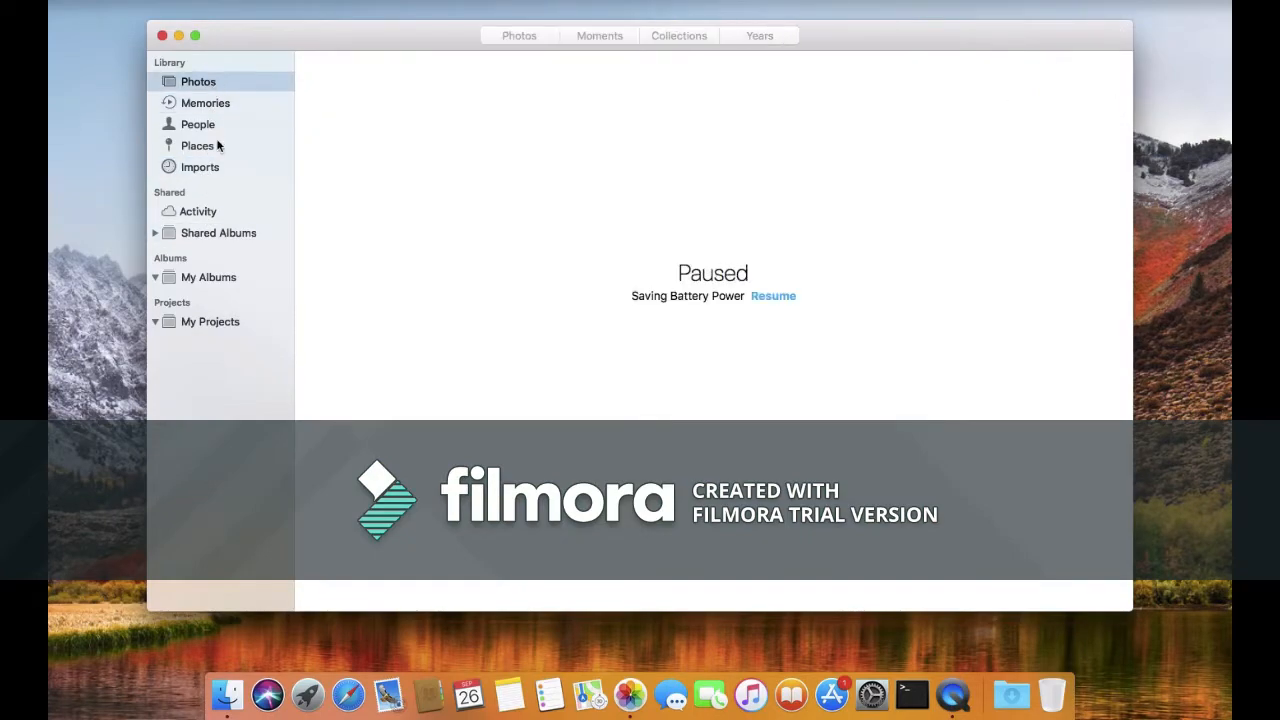
Show the Imports album containing the 26 September 2017 screenshot
{"action": "left_click", "coordinate": [200, 167]}
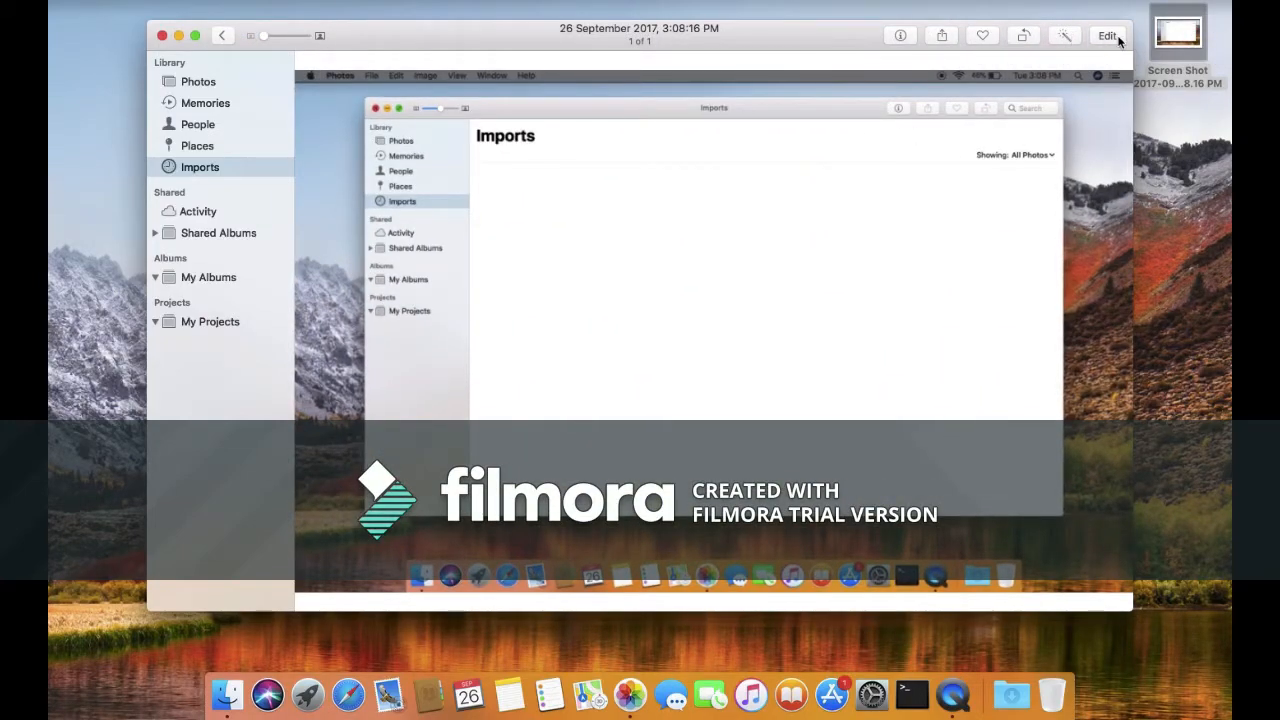
Enter edit mode on the screenshot and expand the Light sliders and Levels histogram
{"action": "left_click", "coordinate": [1106, 35]}
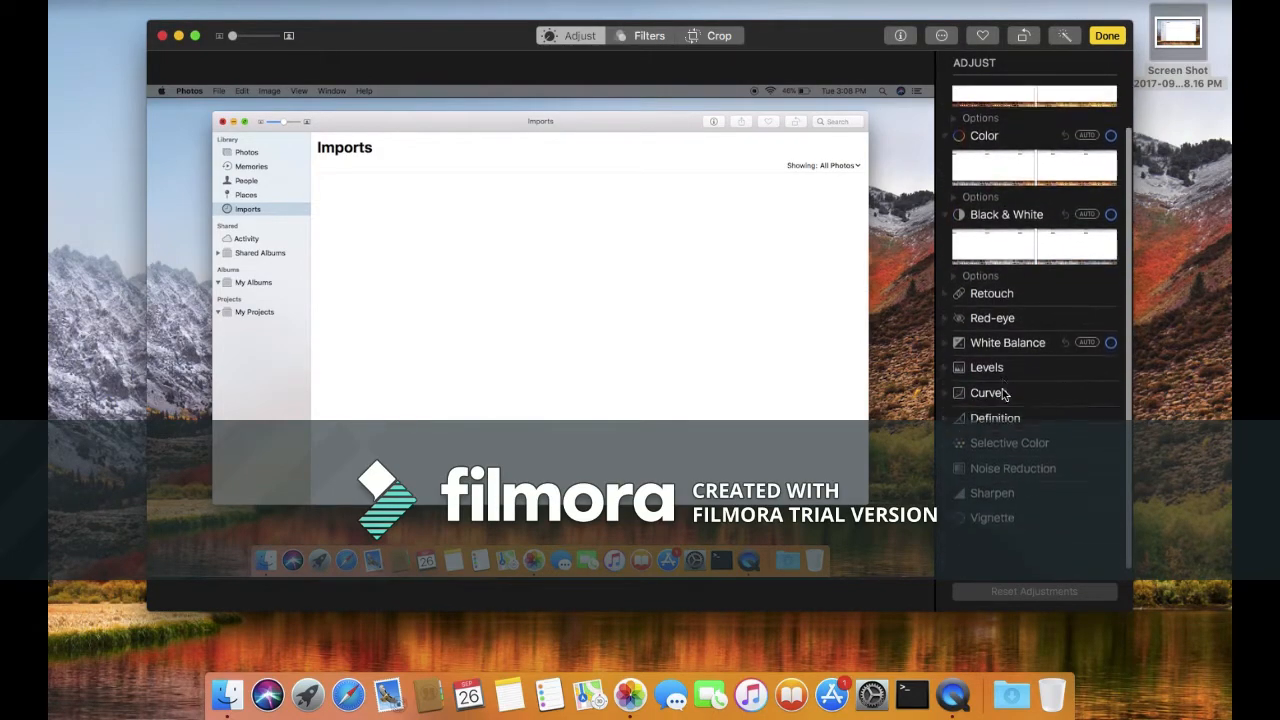
{"action": "scroll", "scroll_direction": "up", "scroll_amount": 3}
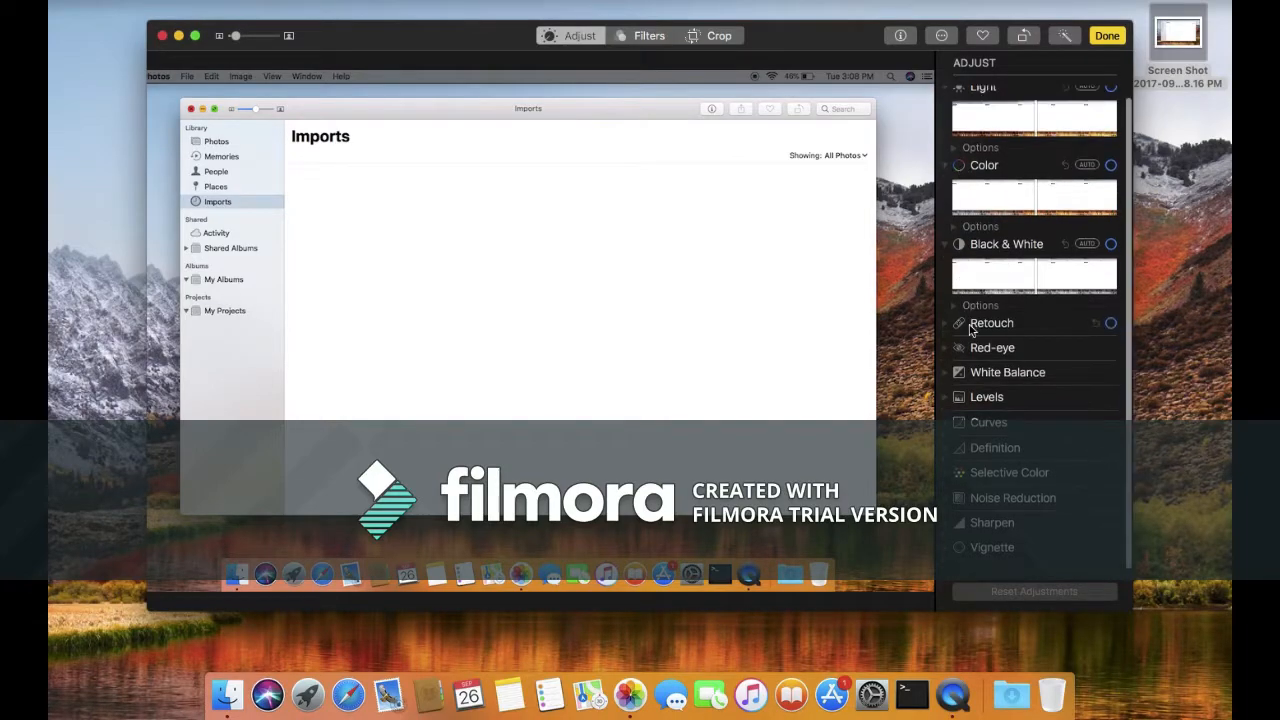
{"action": "scroll", "scroll_direction": "up", "scroll_amount": 3}
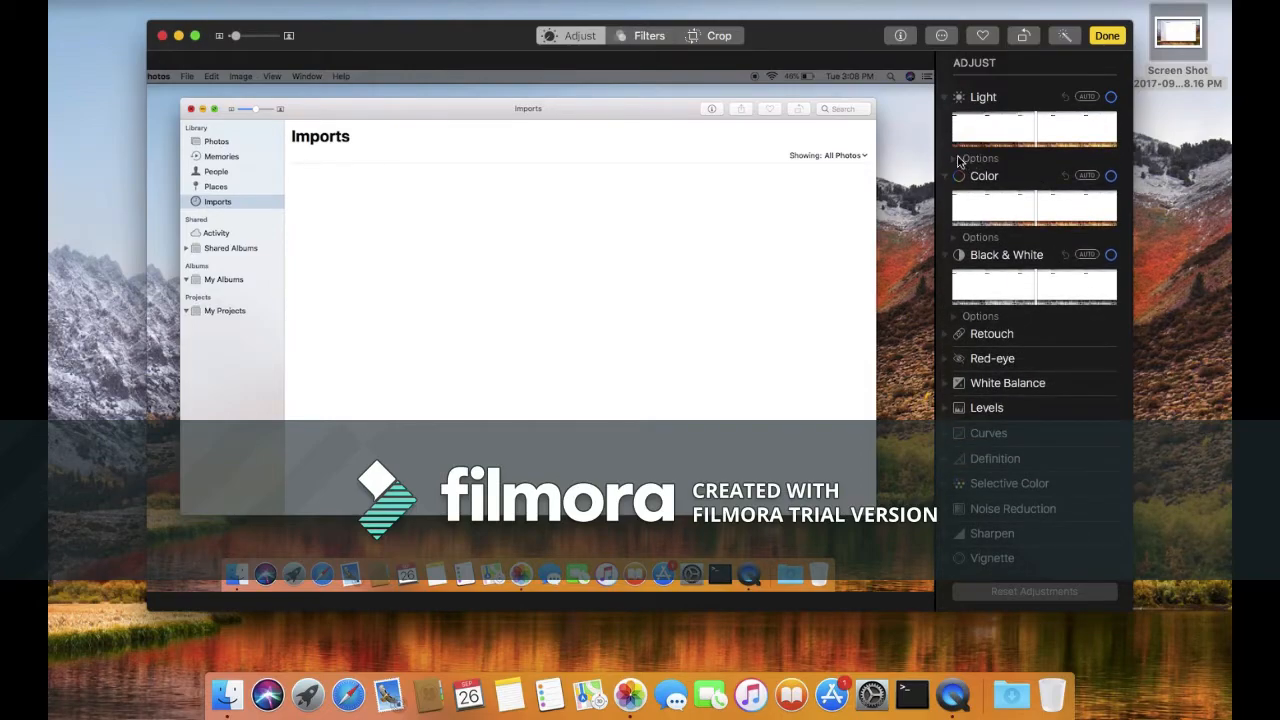
{"action": "left_click", "coordinate": [980, 158]}
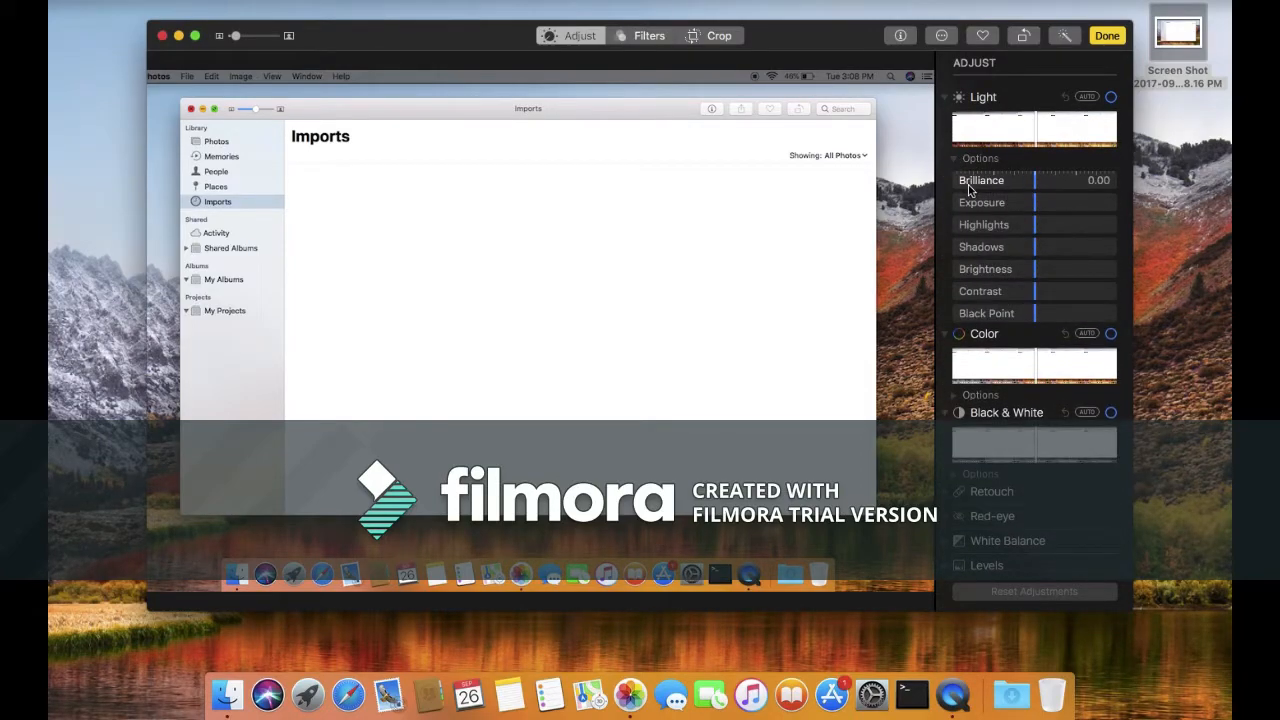
{"action": "mouse_move", "coordinate": [994, 297]}
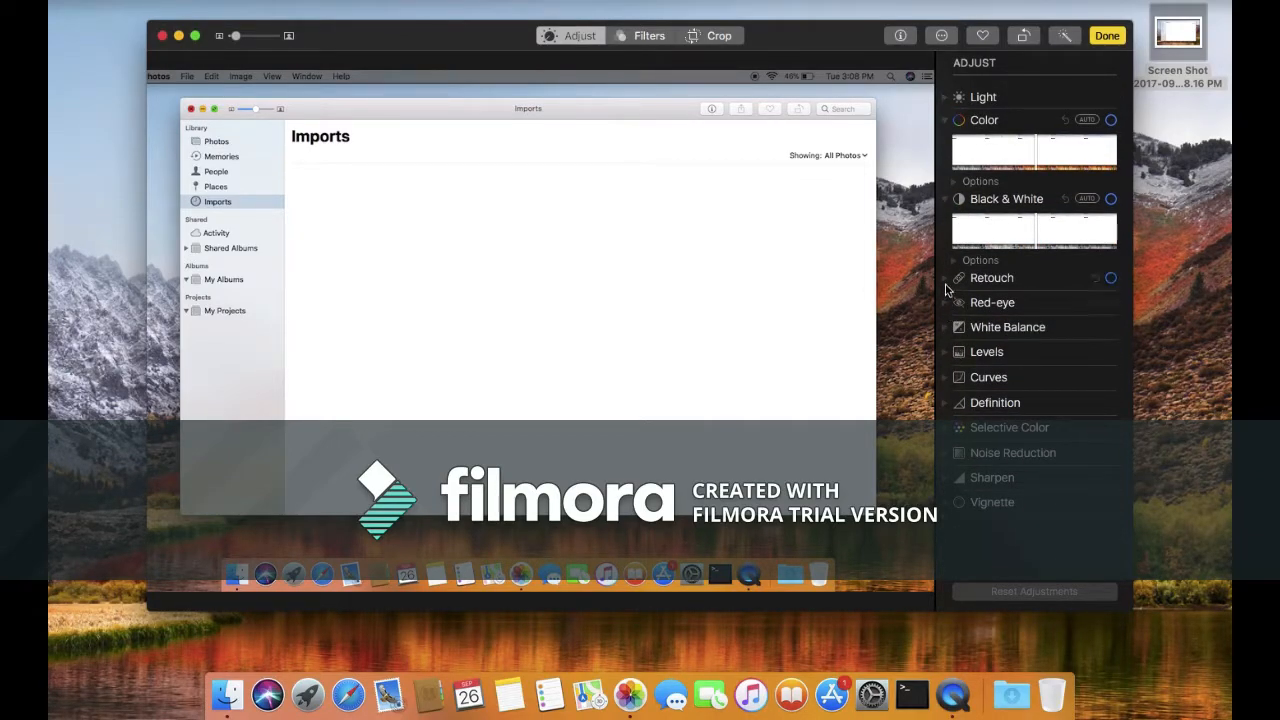
{"action": "left_click", "coordinate": [988, 377]}
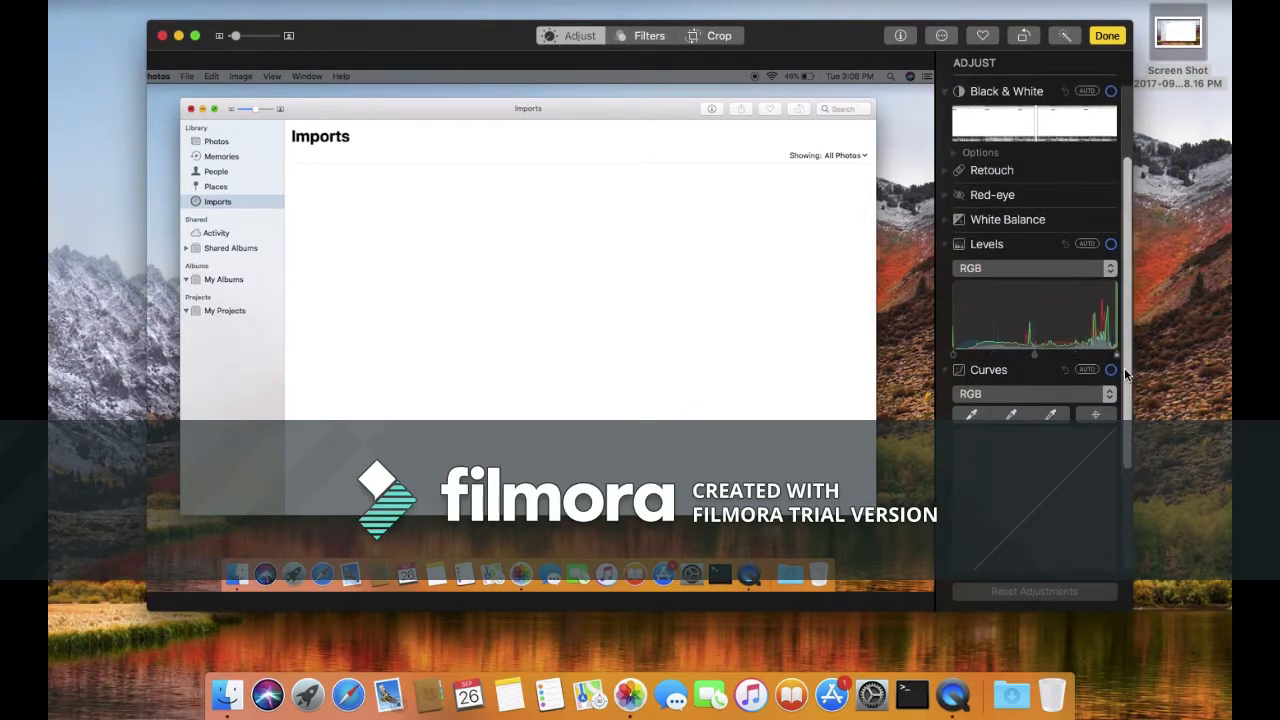
Switch the Levels histogram to the Green channel and reset all adjustments
{"action": "left_click", "coordinate": [1033, 268]}
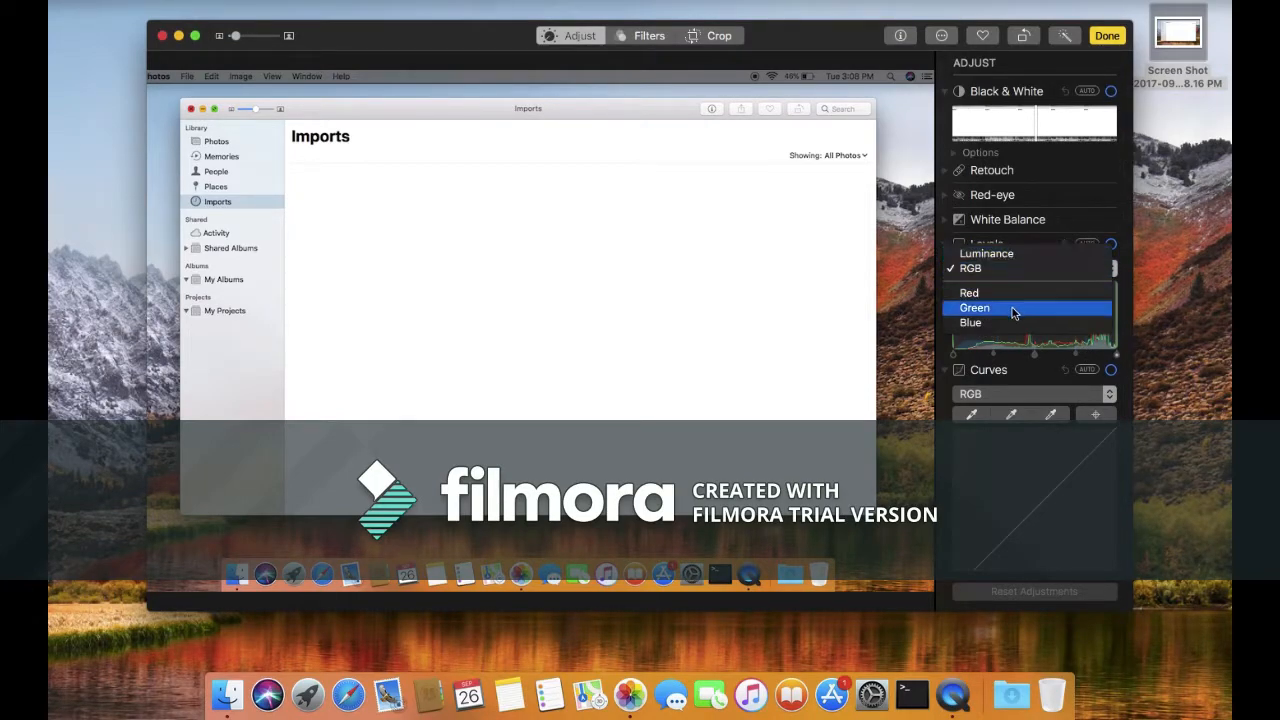
{"action": "left_click", "coordinate": [974, 307]}
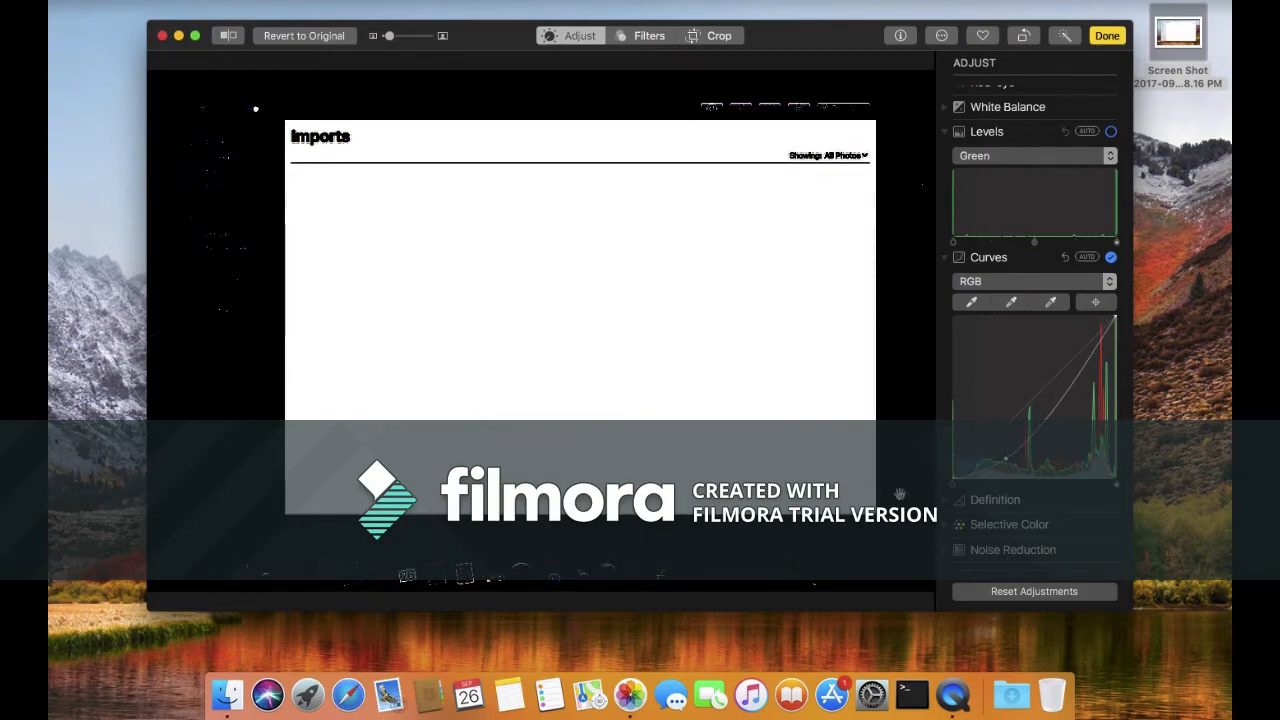
{"action": "left_click", "coordinate": [1034, 591]}
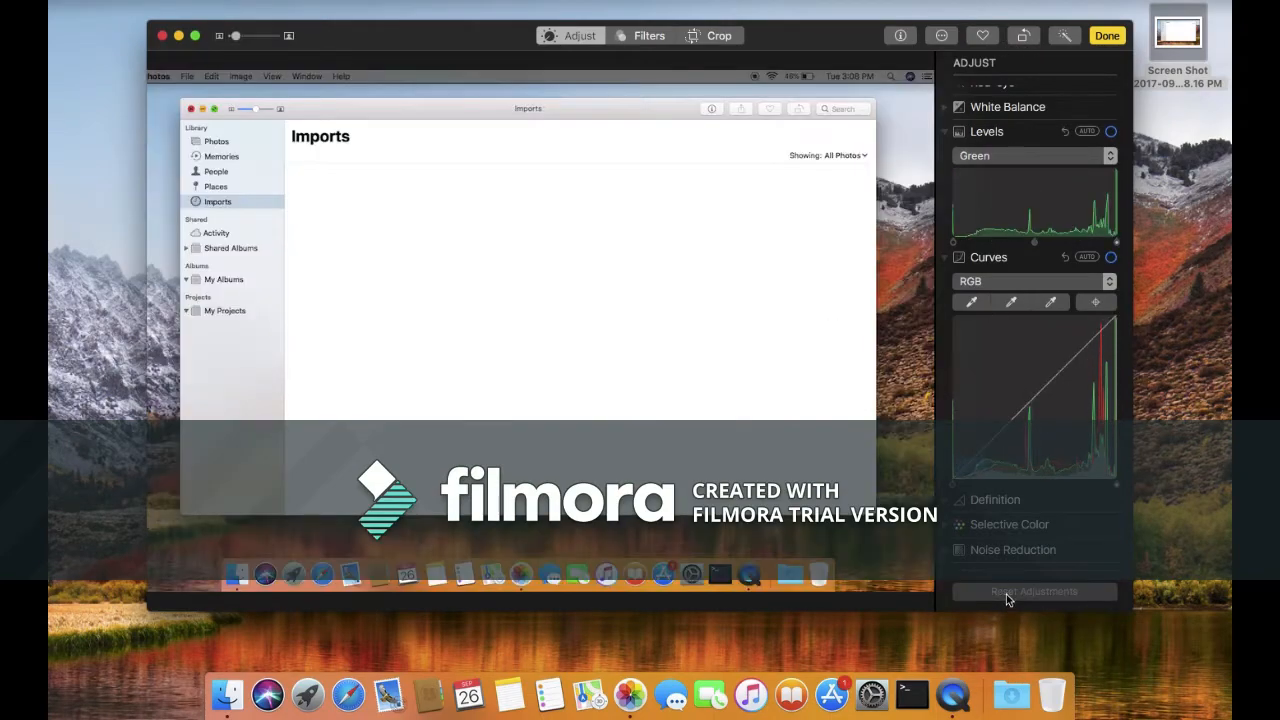
{"action": "scroll", "scroll_direction": "down", "scroll_amount": 3}
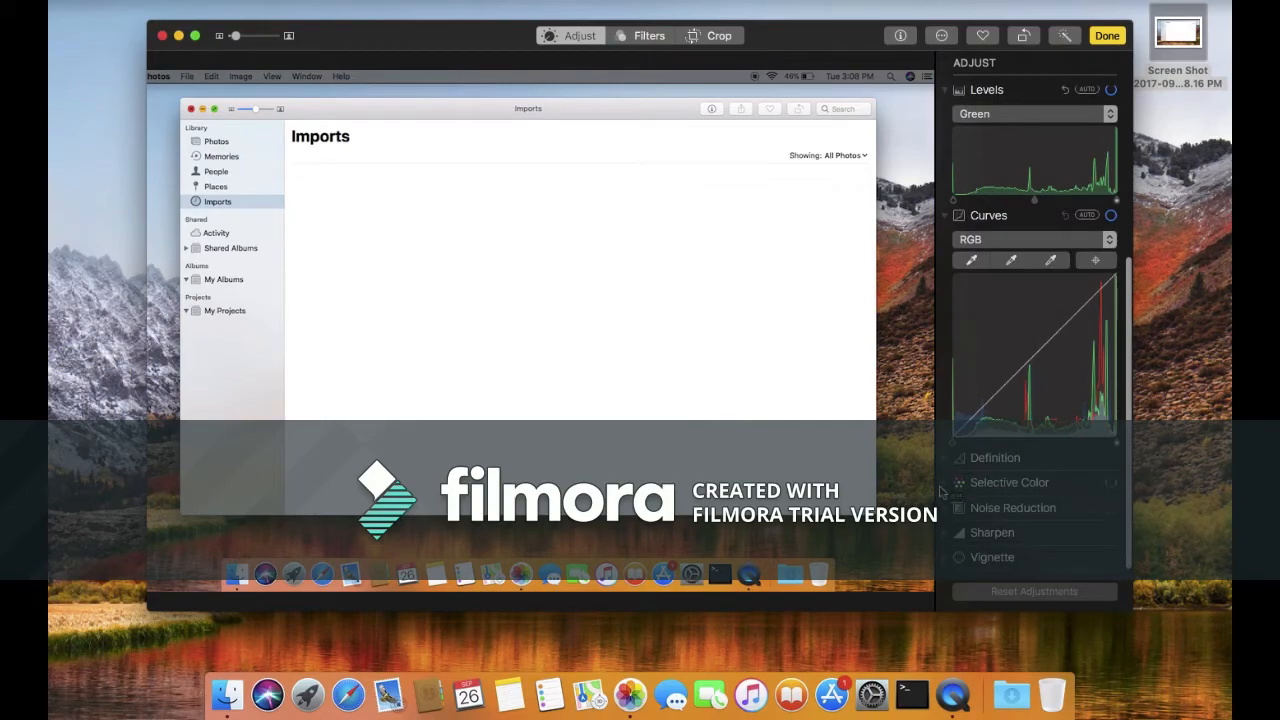
Tweak Selective Color hue, saturation and luminance for green tones, then click Done
{"action": "left_click", "coordinate": [1009, 482]}
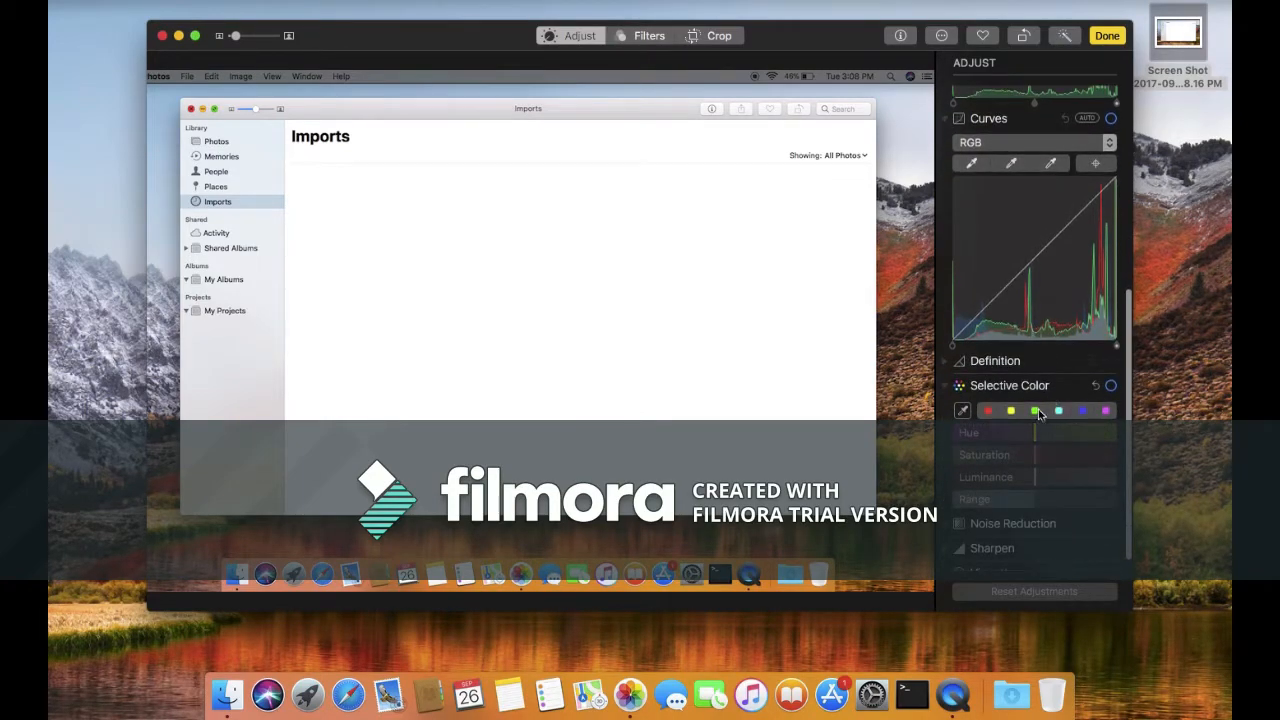
{"action": "left_click", "coordinate": [1034, 410]}
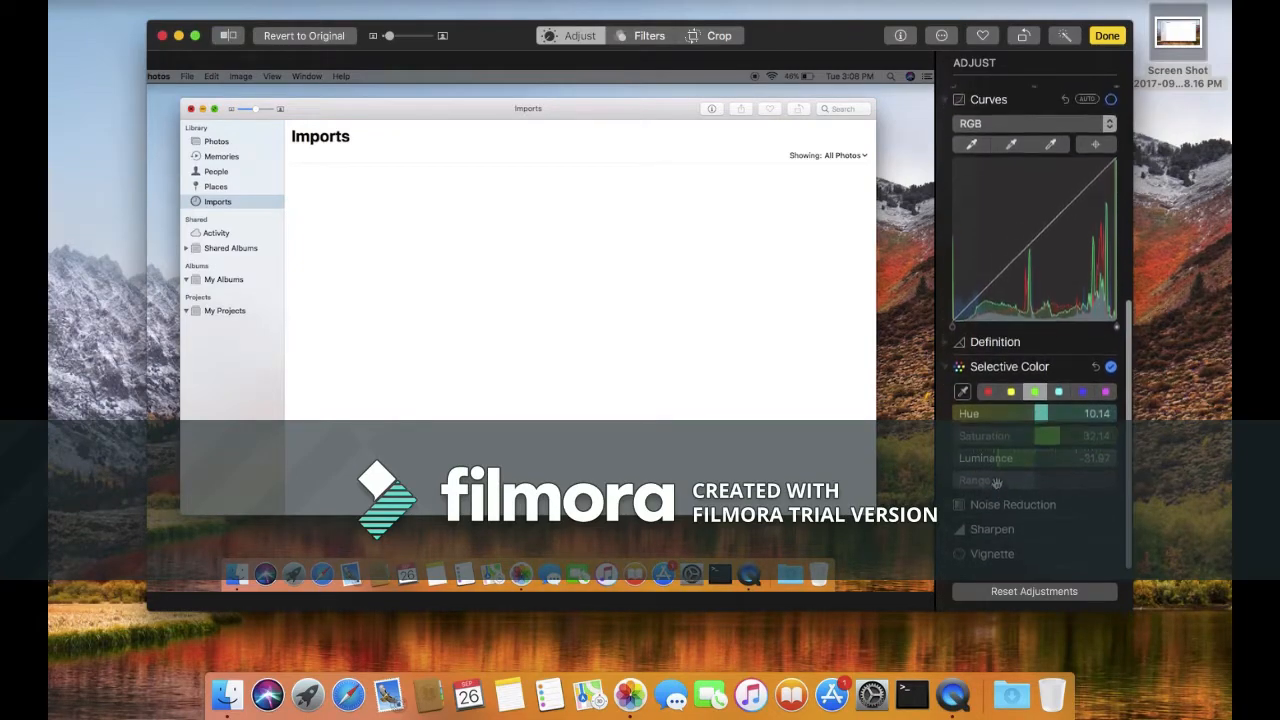
{"action": "scroll", "scroll_direction": "down", "scroll_amount": 3}
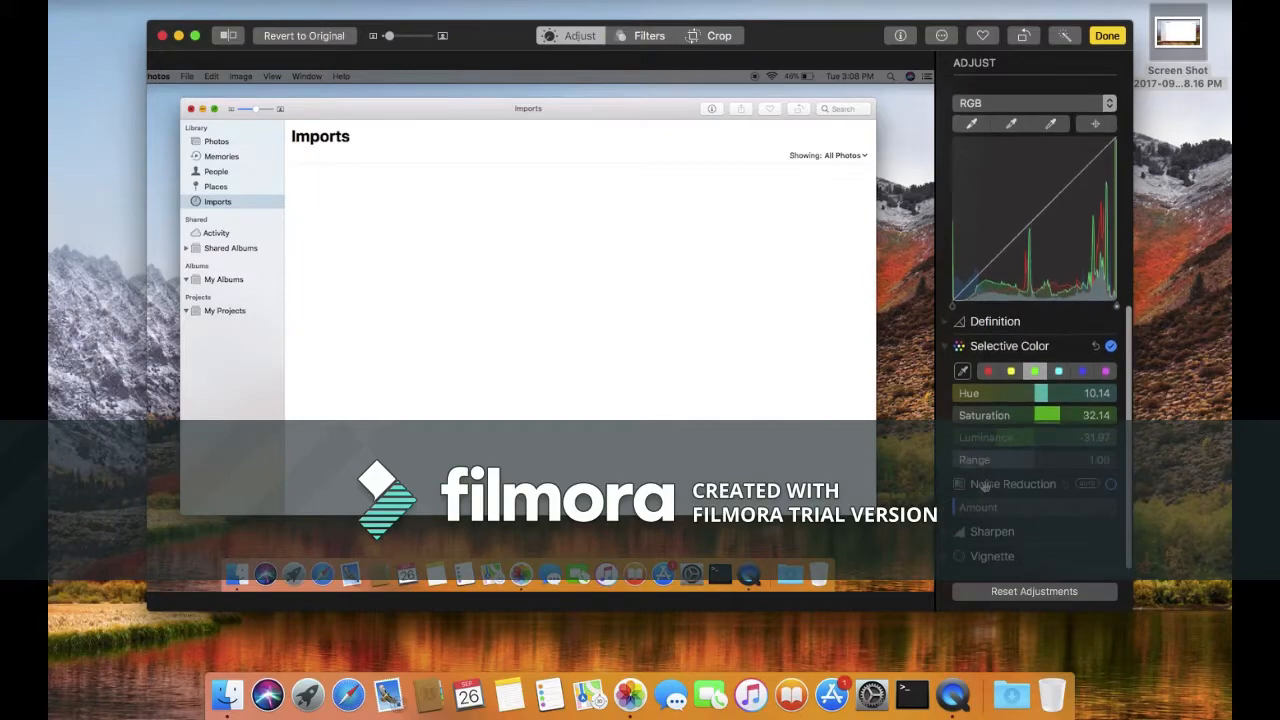
{"action": "scroll", "scroll_direction": "down", "scroll_amount": 3}
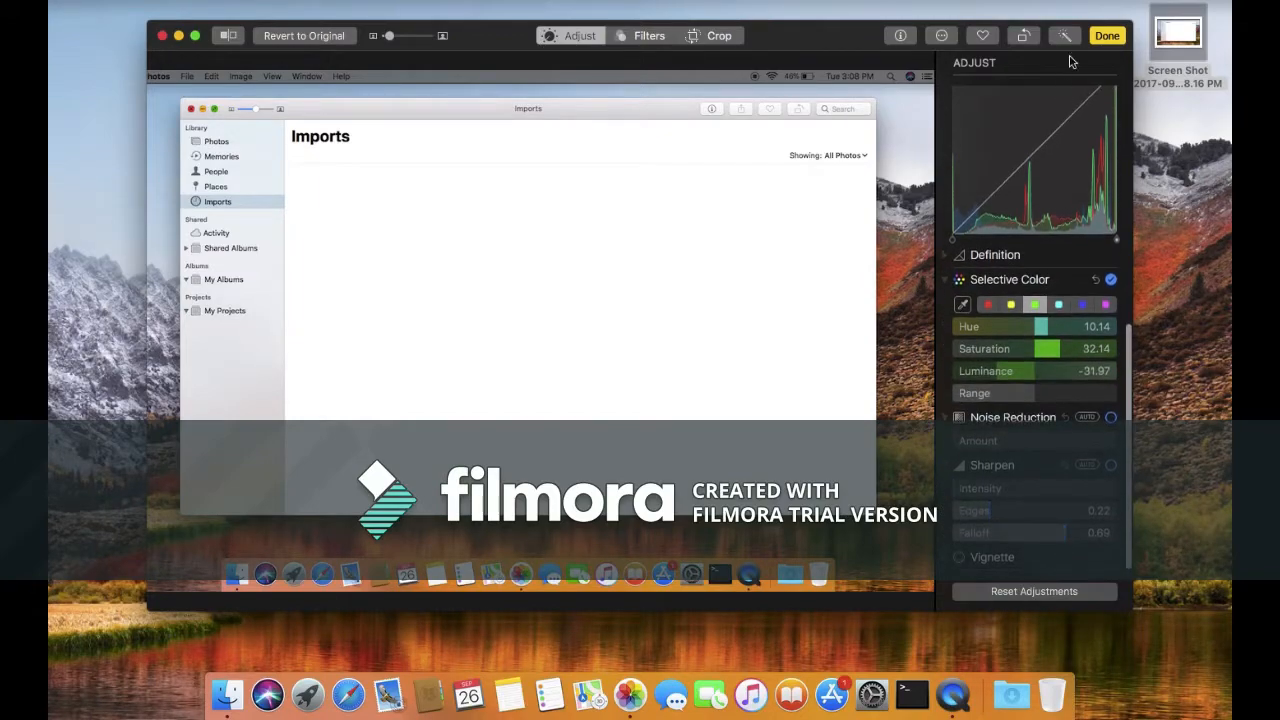
{"action": "left_click", "coordinate": [1106, 35]}
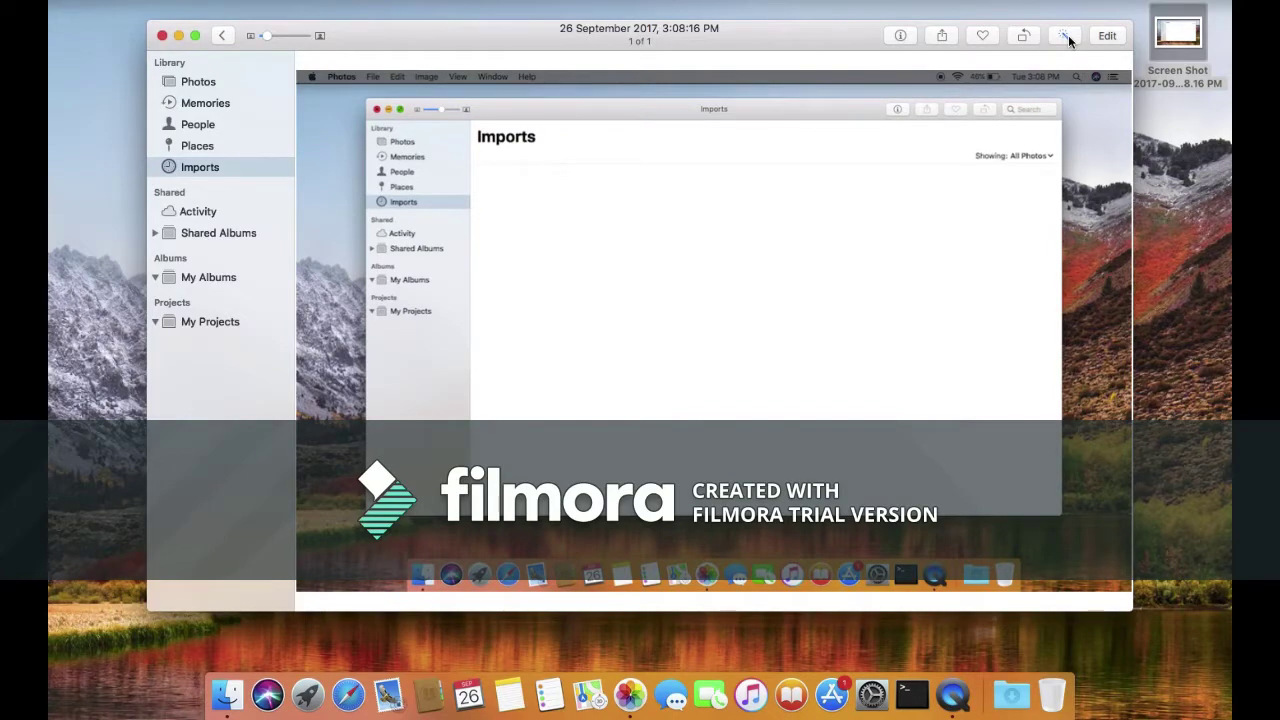
Re-enter editing, browse the Filters, then show the Crop tools with the straighten dial
{"action": "left_click", "coordinate": [1106, 35]}
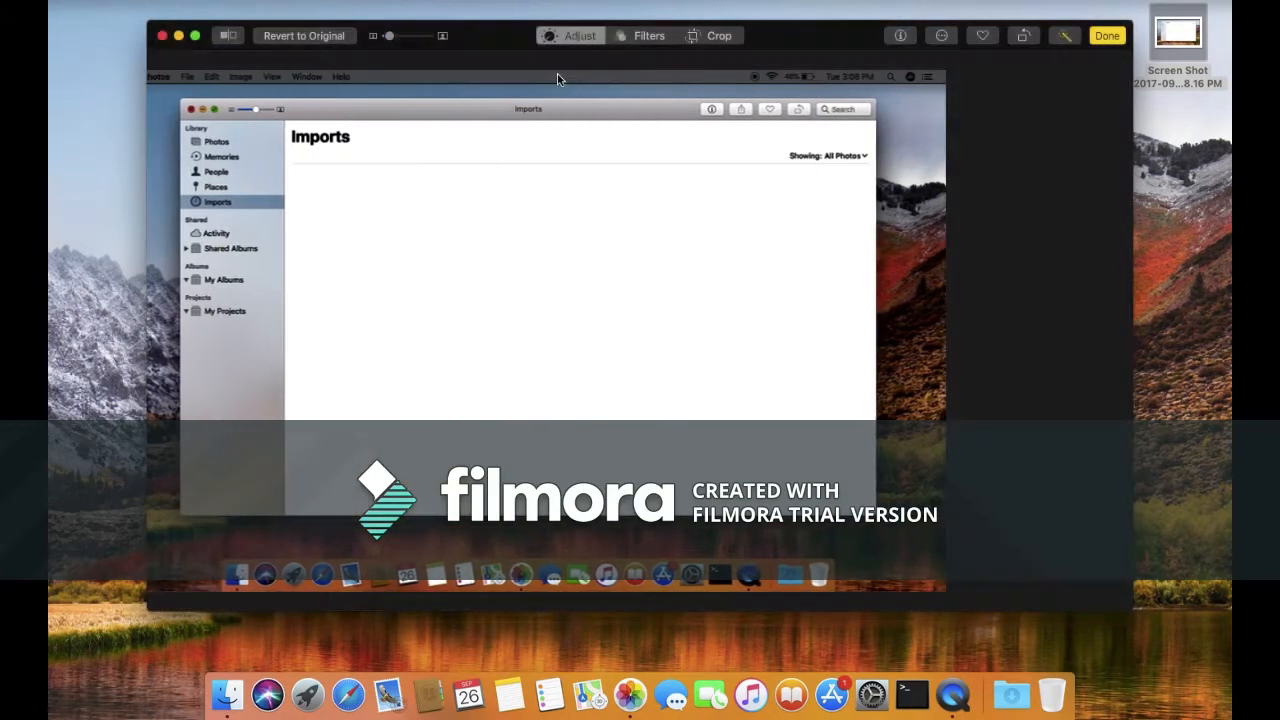
{"action": "left_click", "coordinate": [648, 35]}
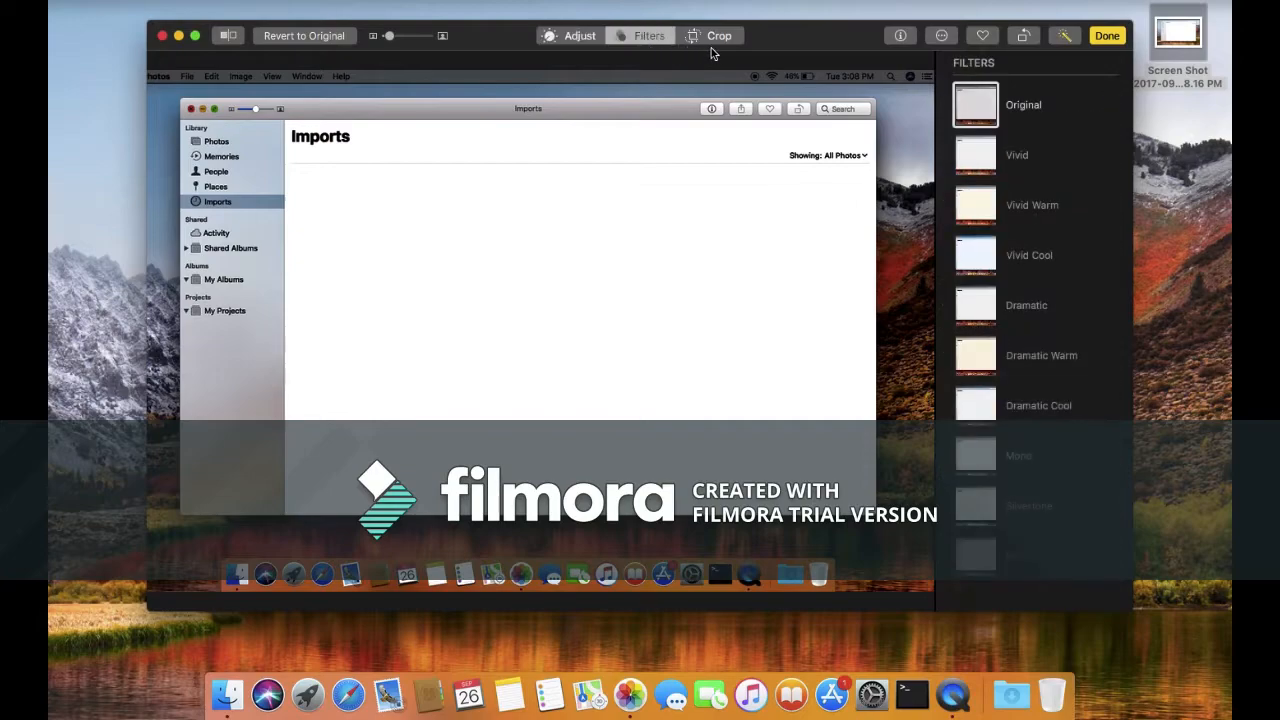
{"action": "scroll", "scroll_direction": "down", "scroll_amount": 3}
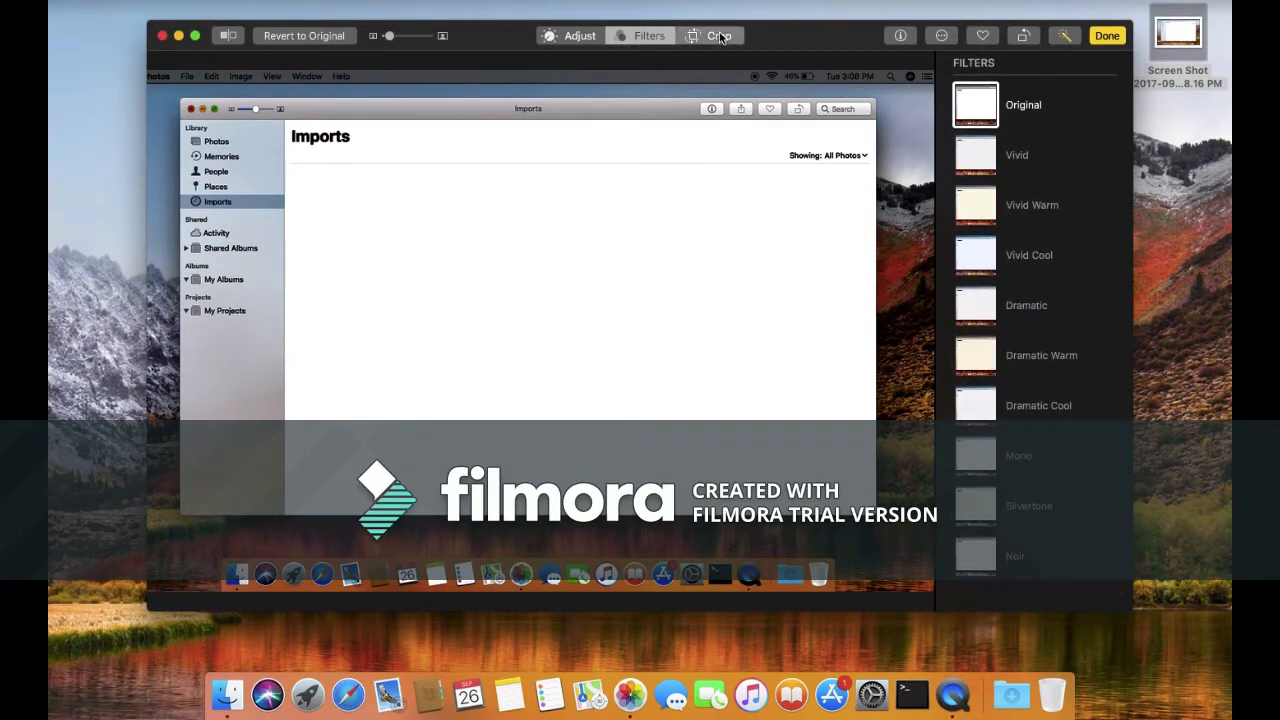
{"action": "left_click", "coordinate": [718, 35]}
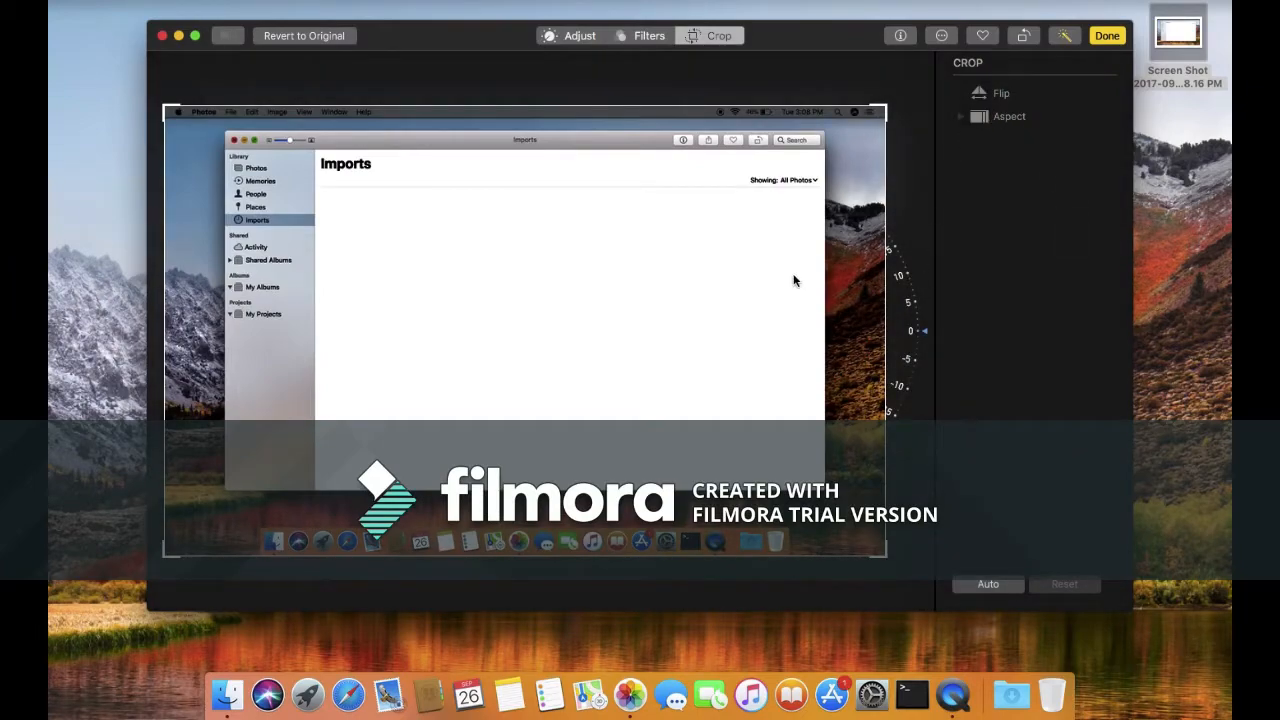